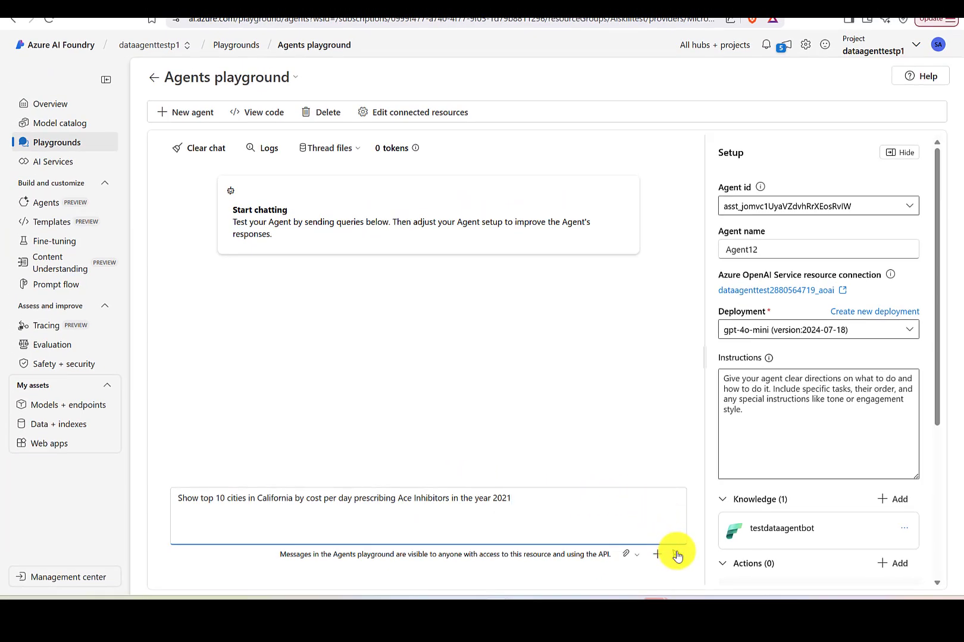
Send the California ACE inhibitors 2021 cost-per-day question to Agent12.
{"action": "left_click", "coordinate": [676, 552]}
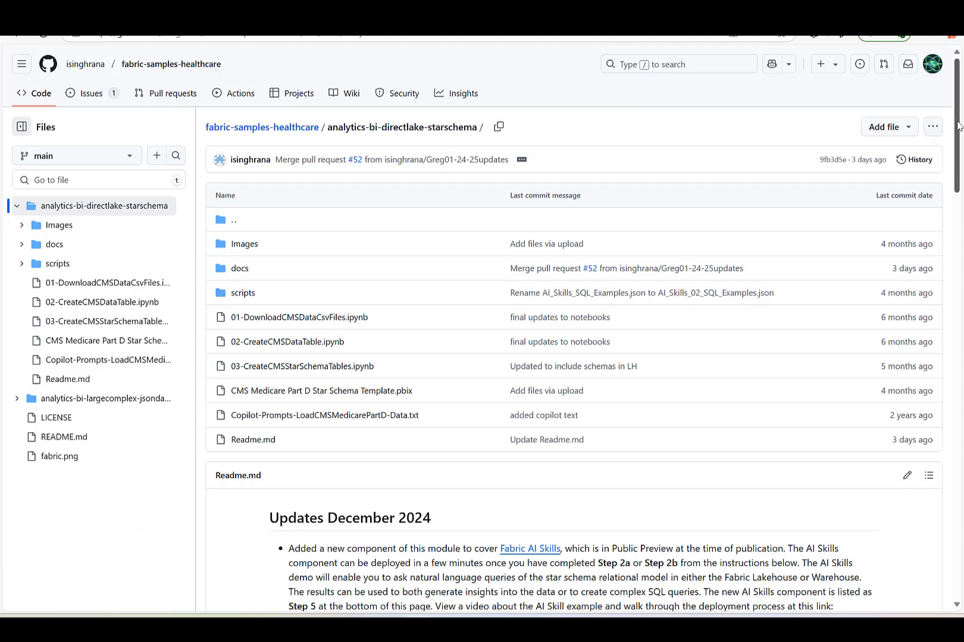
{"action": "scroll", "scroll_direction": "down", "scroll_amount": 3}
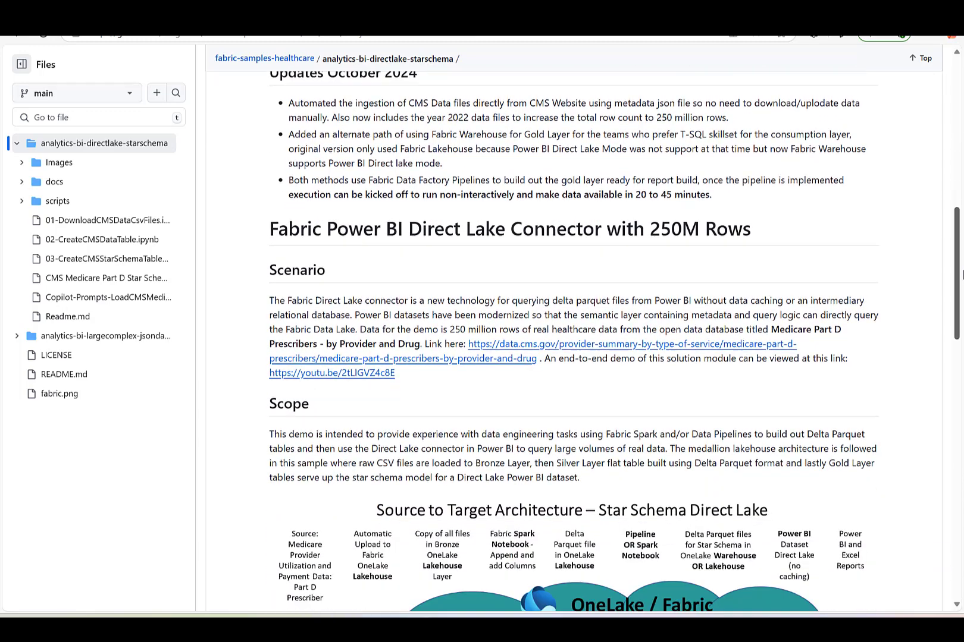
{"action": "scroll", "scroll_direction": "down", "scroll_amount": 3}
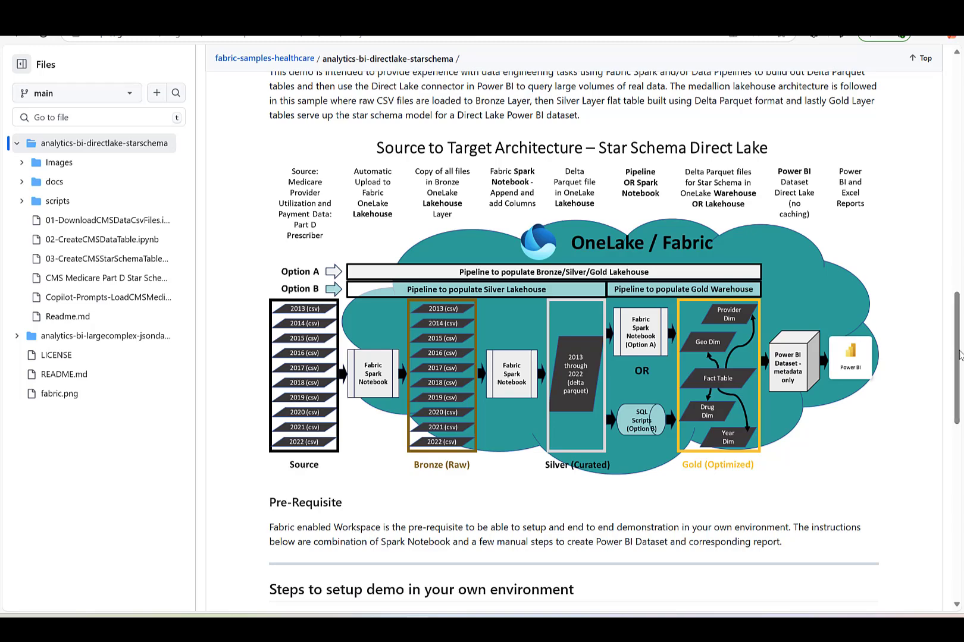
{"action": "scroll", "scroll_direction": "down", "scroll_amount": 3}
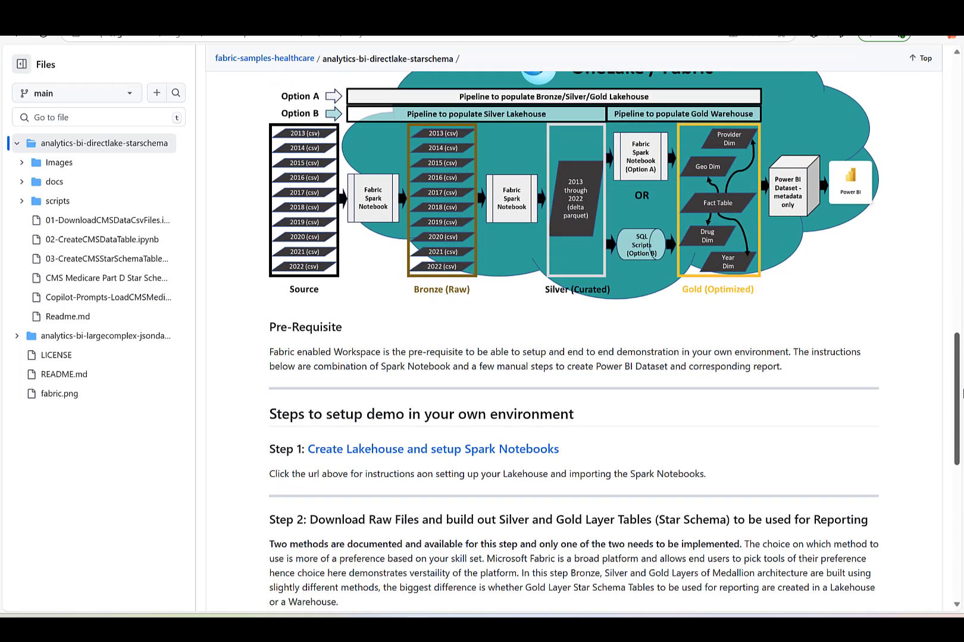
{"action": "scroll", "scroll_direction": "down", "scroll_amount": 3}
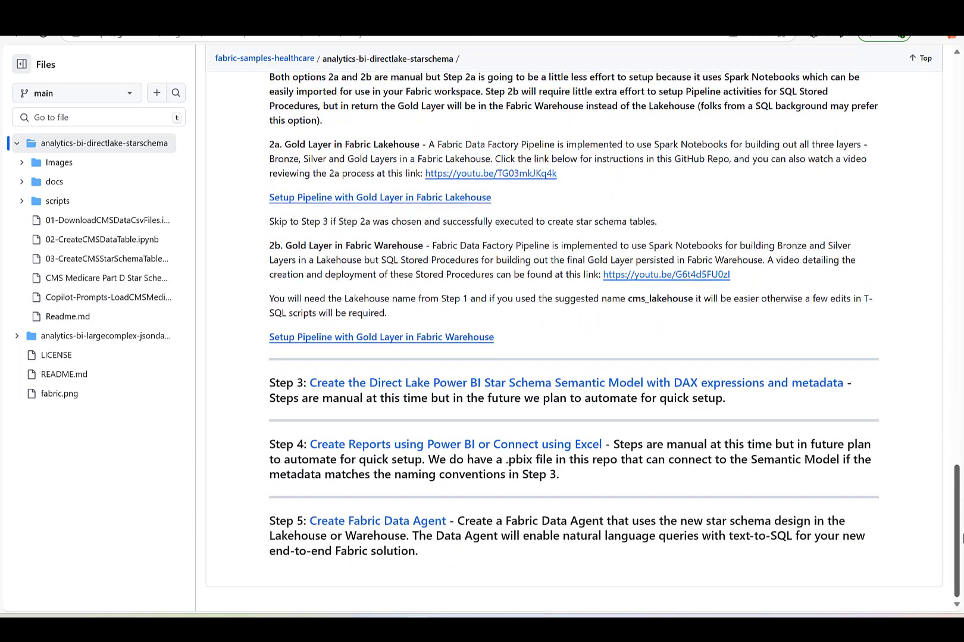
{"action": "scroll", "scroll_direction": "up", "scroll_amount": 3}
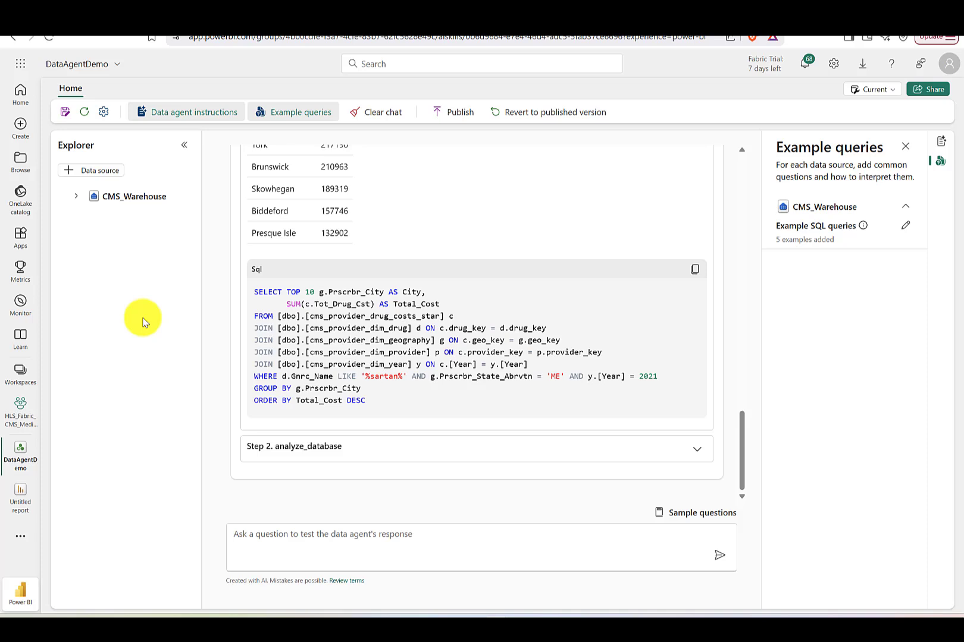
{"action": "mouse_move", "coordinate": [76, 202]}
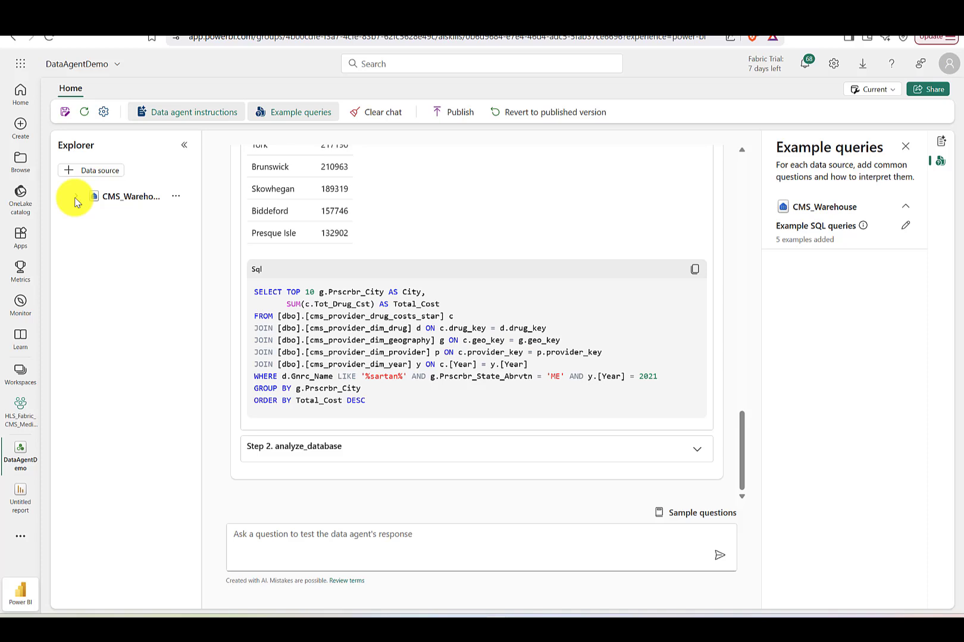
Expand CMS_Warehouse in the Explorer to reveal its dbo tables.
{"action": "left_click", "coordinate": [76, 195]}
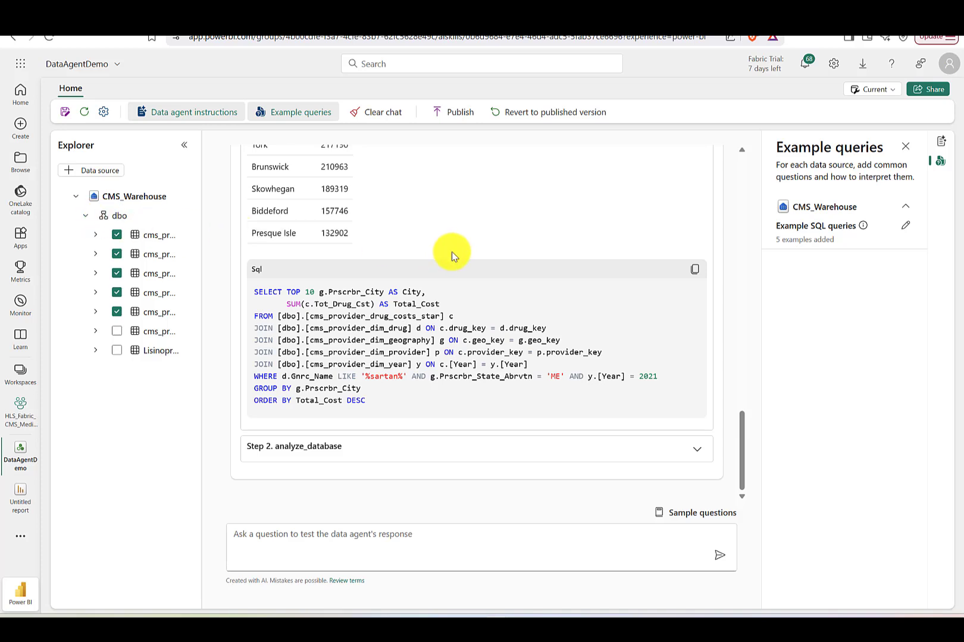
{"action": "mouse_move", "coordinate": [342, 123]}
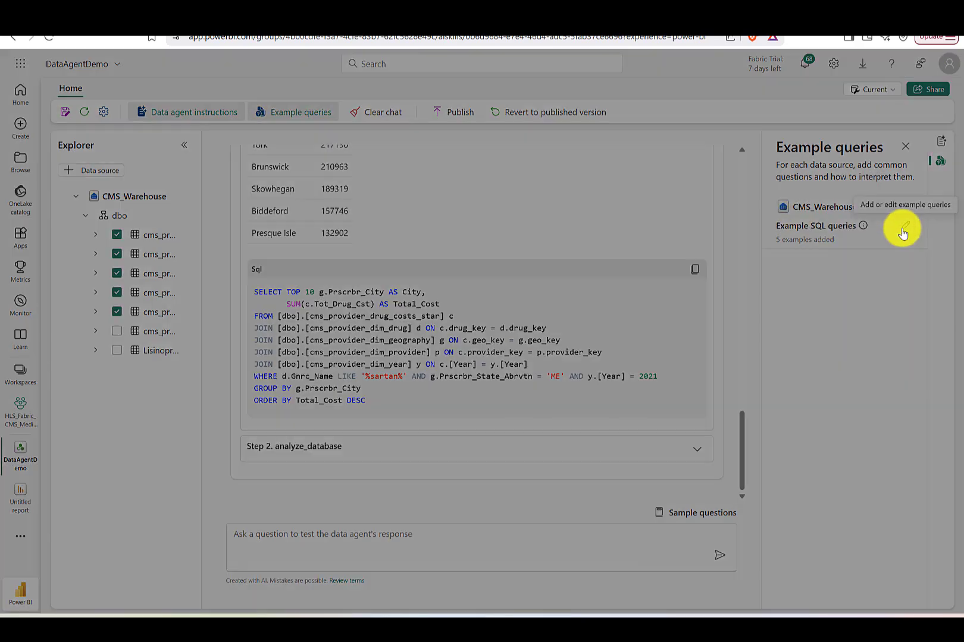
Review the five example SQL queries for CMS_Warehouse, including the Florida ACE inhibitors cost-per-day query.
{"action": "left_click", "coordinate": [903, 232]}
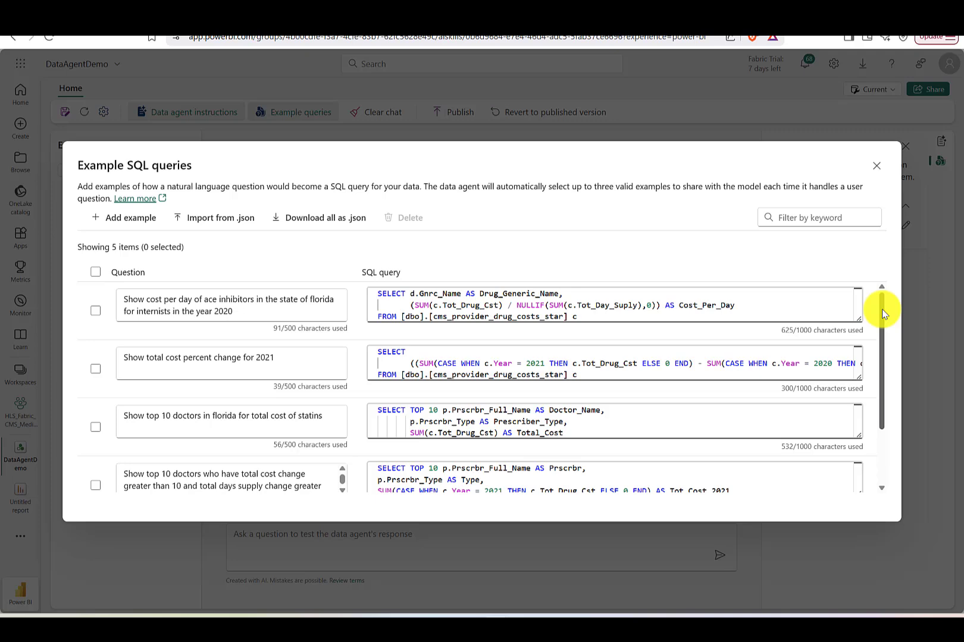
{"action": "scroll", "scroll_direction": "down", "scroll_amount": 3}
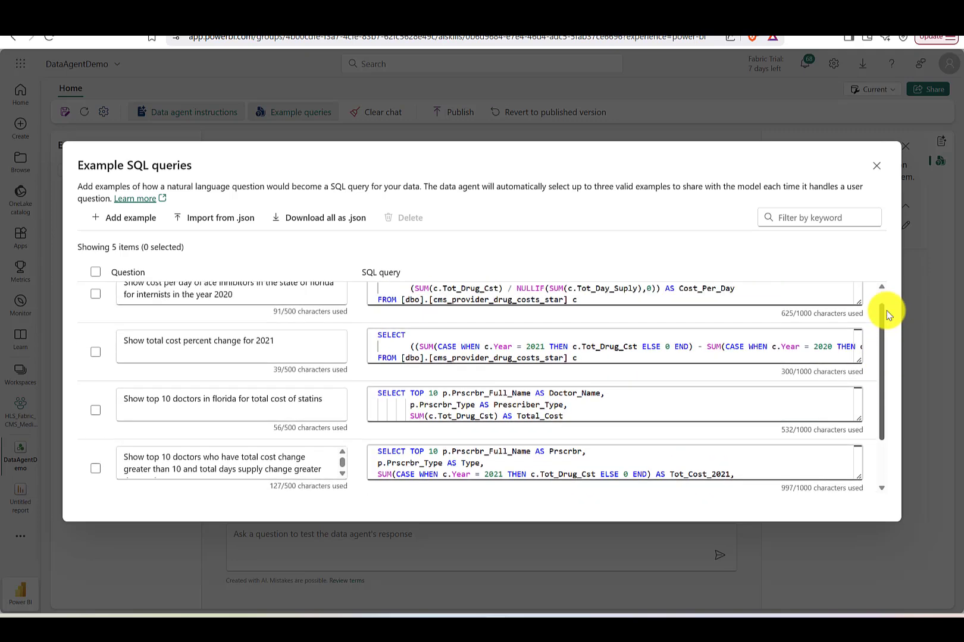
{"action": "scroll", "scroll_direction": "up", "scroll_amount": 3}
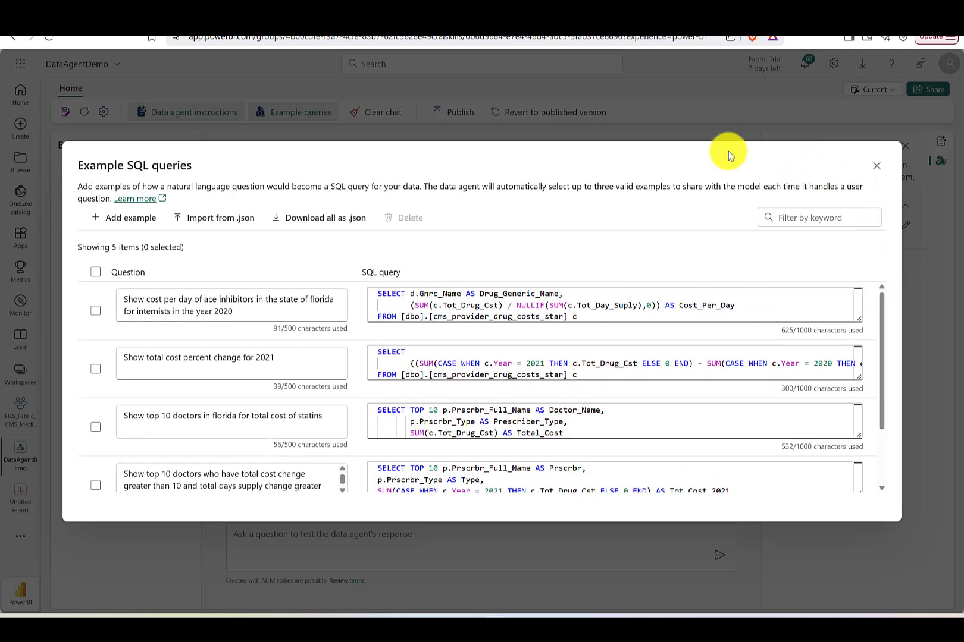
{"action": "mouse_move", "coordinate": [455, 168]}
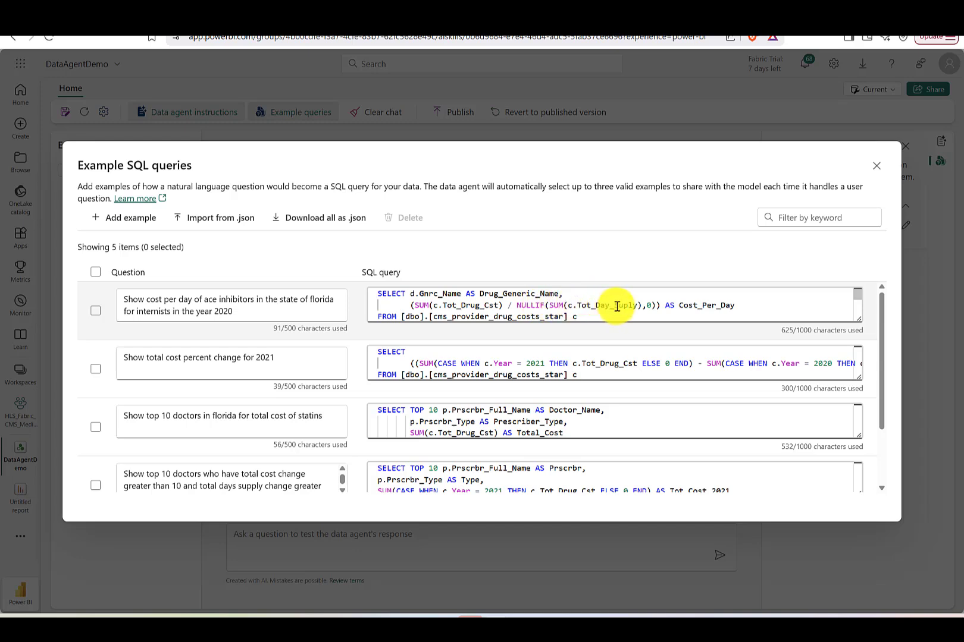
{"action": "mouse_move", "coordinate": [857, 313]}
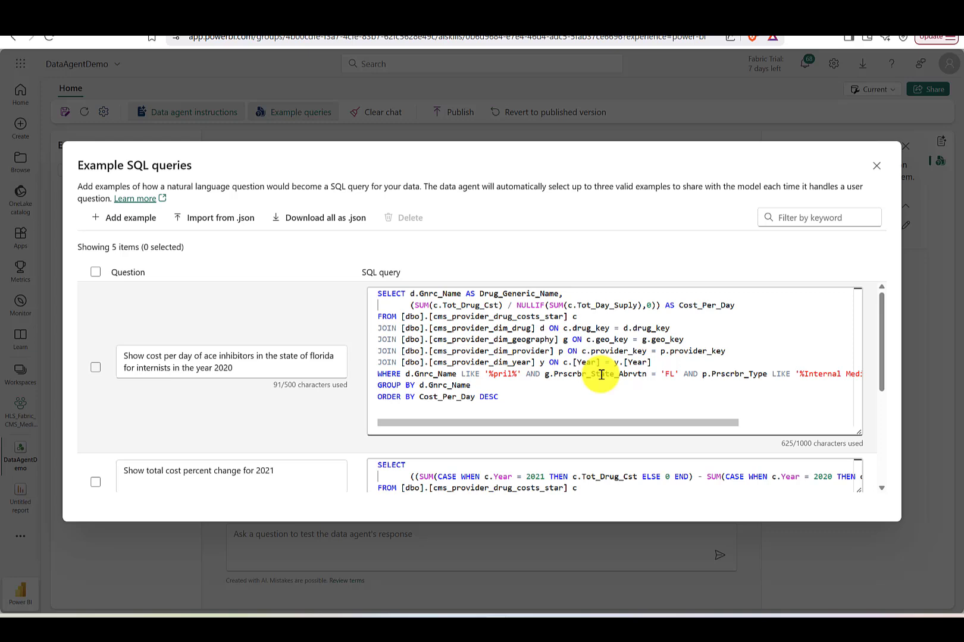
{"action": "mouse_move", "coordinate": [655, 373]}
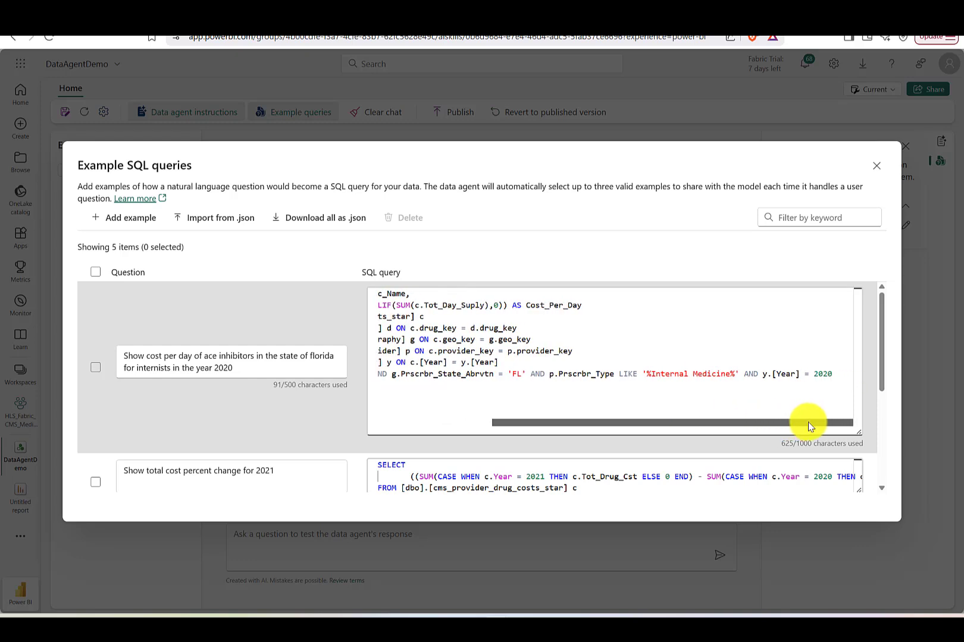
{"action": "mouse_move", "coordinate": [752, 376]}
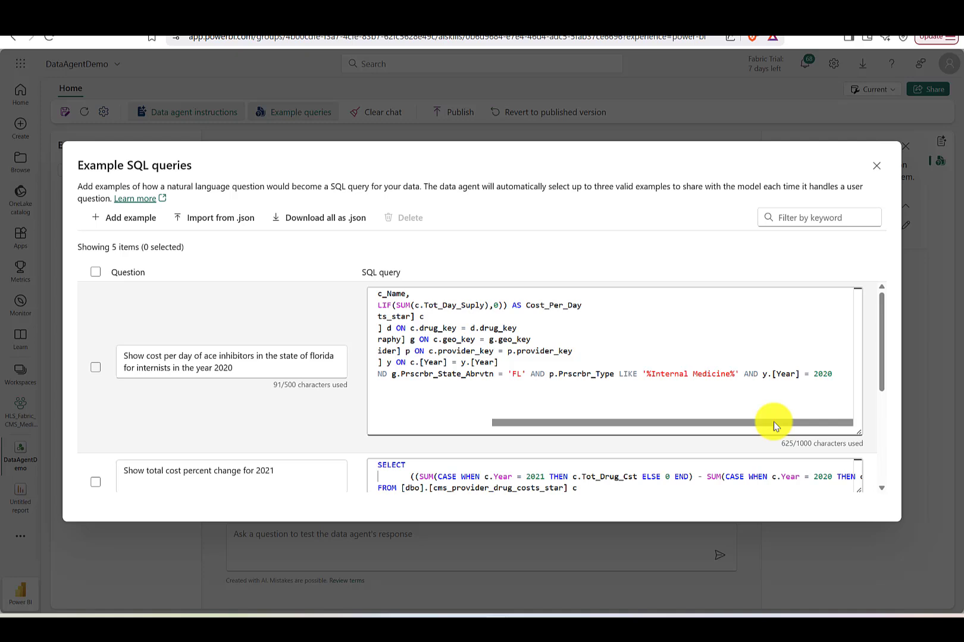
{"action": "mouse_move", "coordinate": [767, 427]}
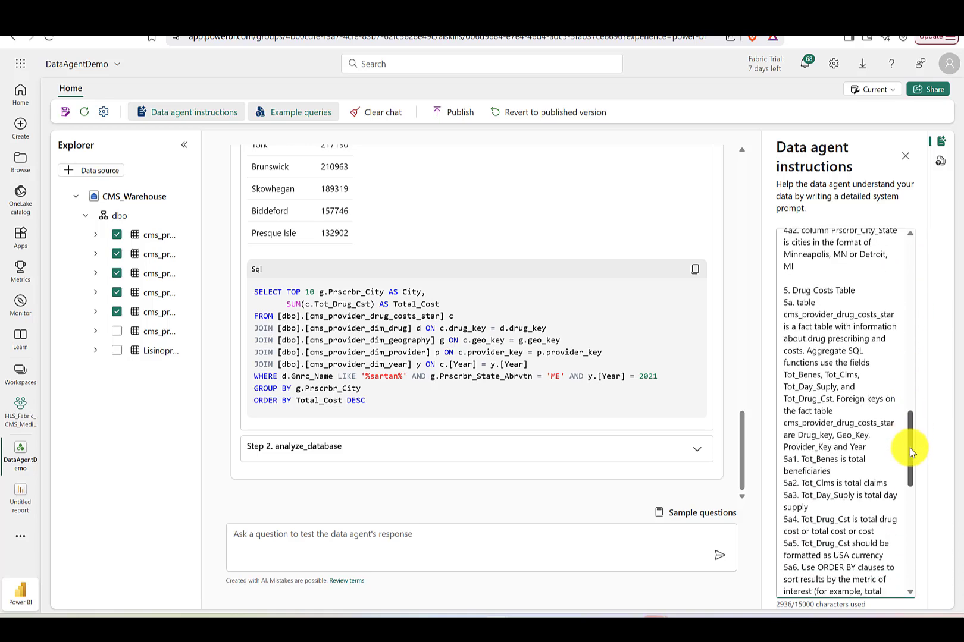
Scroll through the drug-class data agent instructions.
{"action": "scroll", "scroll_direction": "down", "scroll_amount": 3}
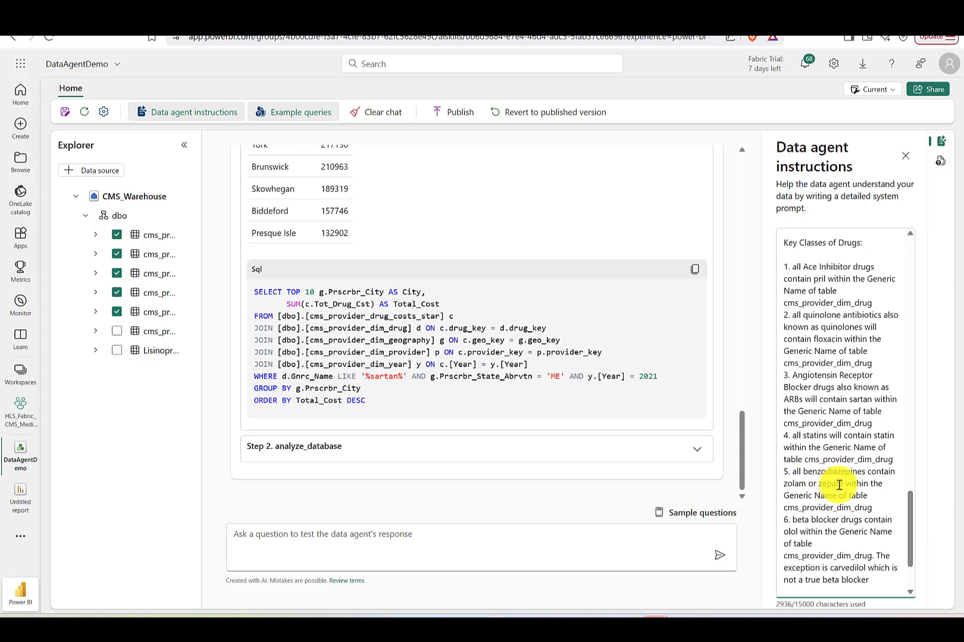
{"action": "scroll", "scroll_direction": "down", "scroll_amount": 3}
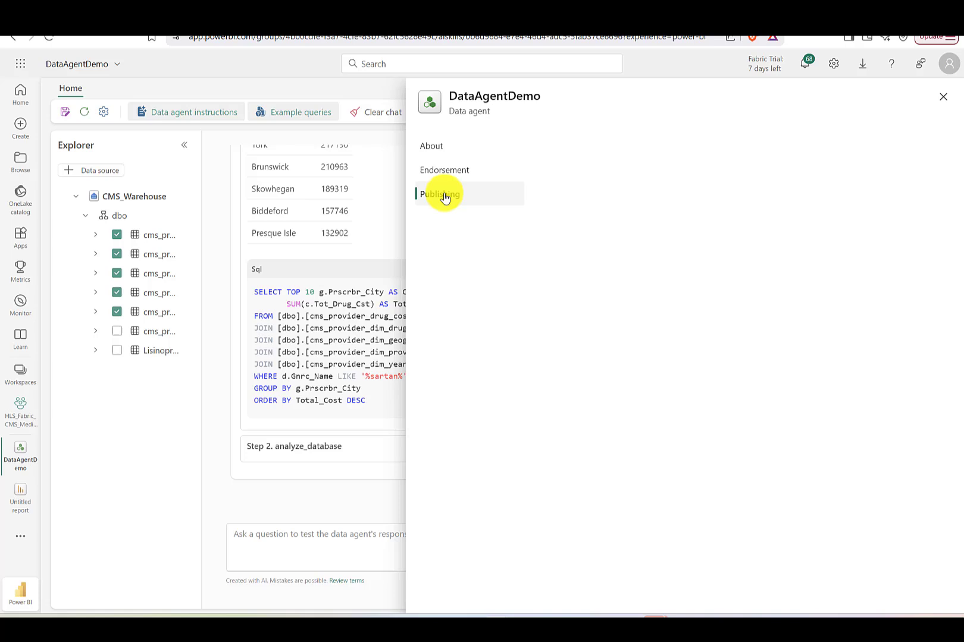
Copy the data agent's published Fabric API URL from Publishing into a Notepad note.
{"action": "left_click", "coordinate": [439, 194]}
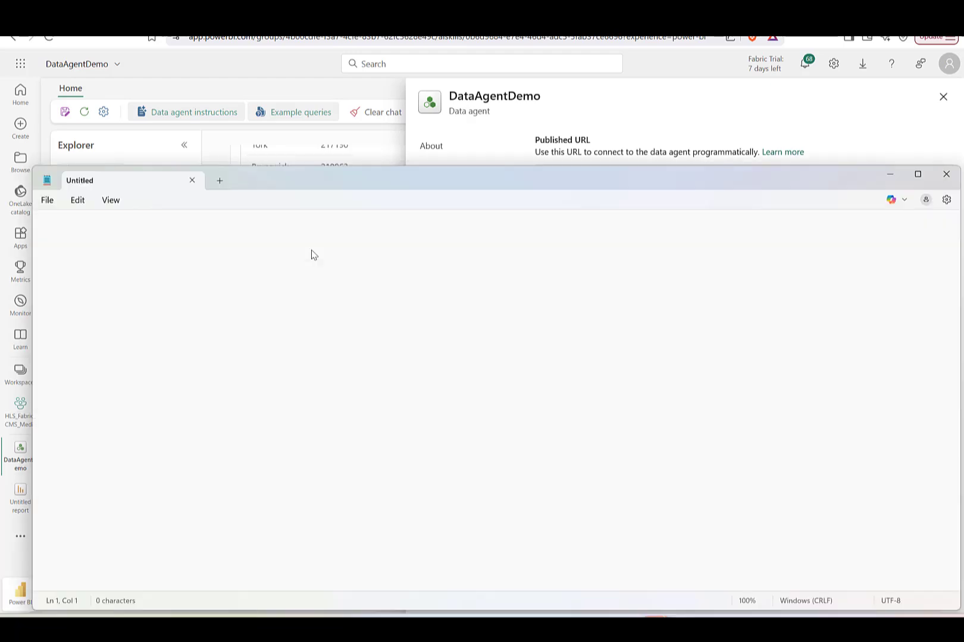
{"action": "type", "text": "https://api.fabric.microsoft.com/v1/workspaces/4b00cdfe-f3a7-4cfe-83b7-62fc5628e49c/aiskill/0b6d9684-e7e4-46d4-adc5-5fab37ce6696/aiassistant/openai"}
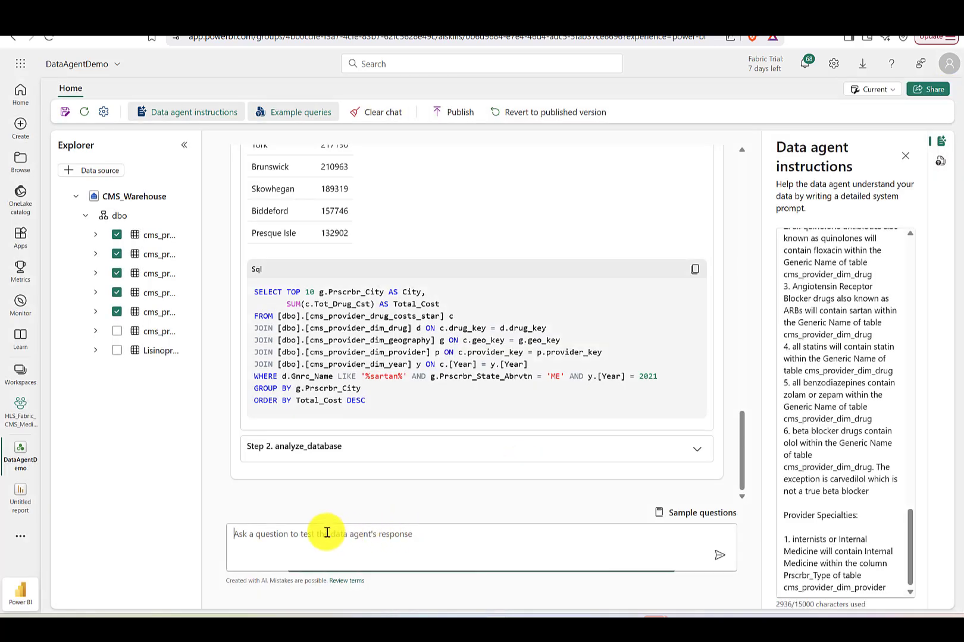
Ask the data agent 'Show top 10 states in the year 2021 for total cost of ace inhibitors'.
{"action": "type", "text": "Show"}
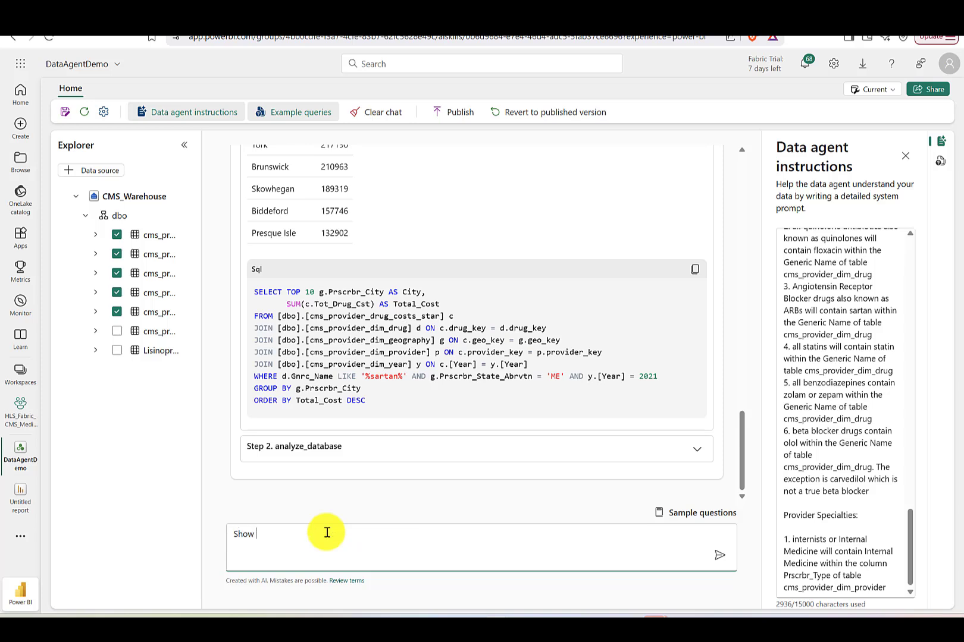
{"action": "type", "text": "top 10 states in the ye"}
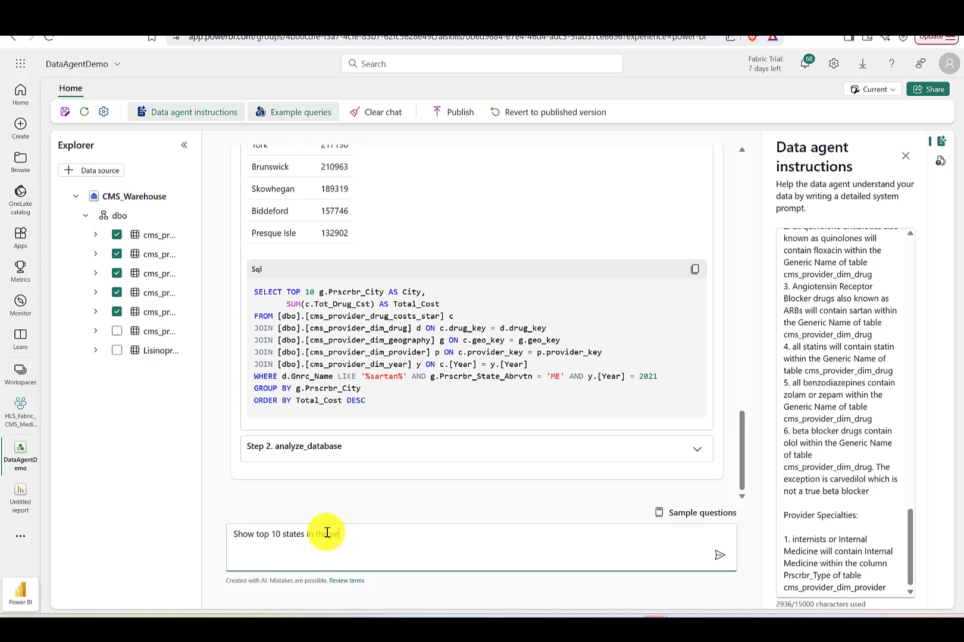
{"action": "type", "text": "20"}
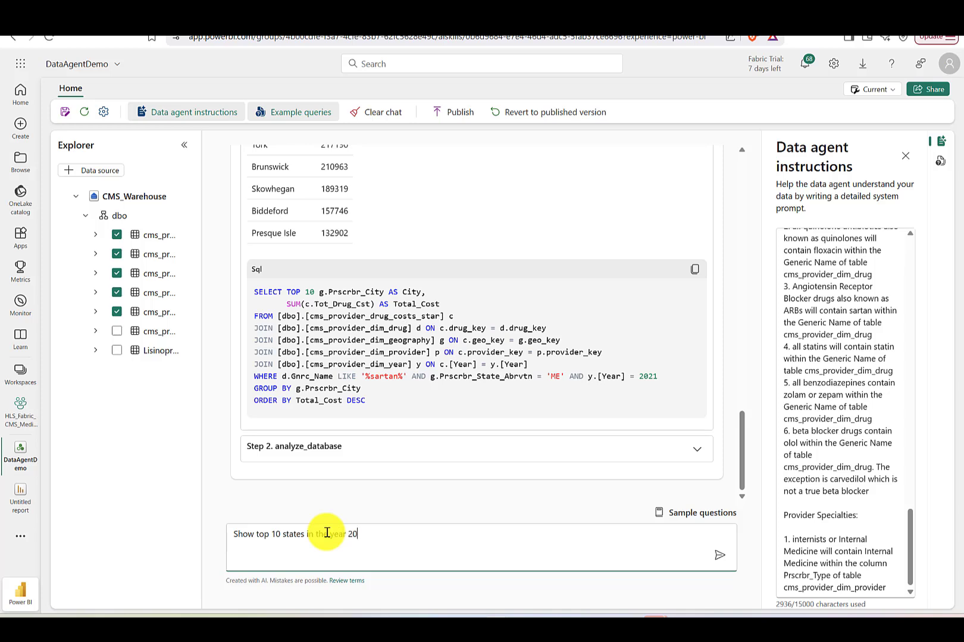
{"action": "type", "text": "21 for total"}
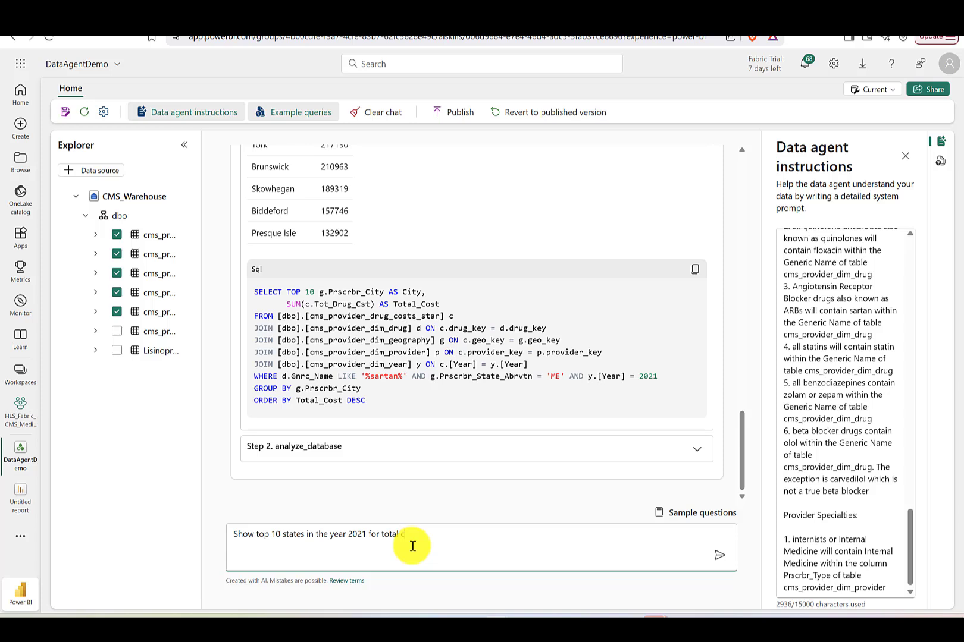
{"action": "type", "text": "cost of"}
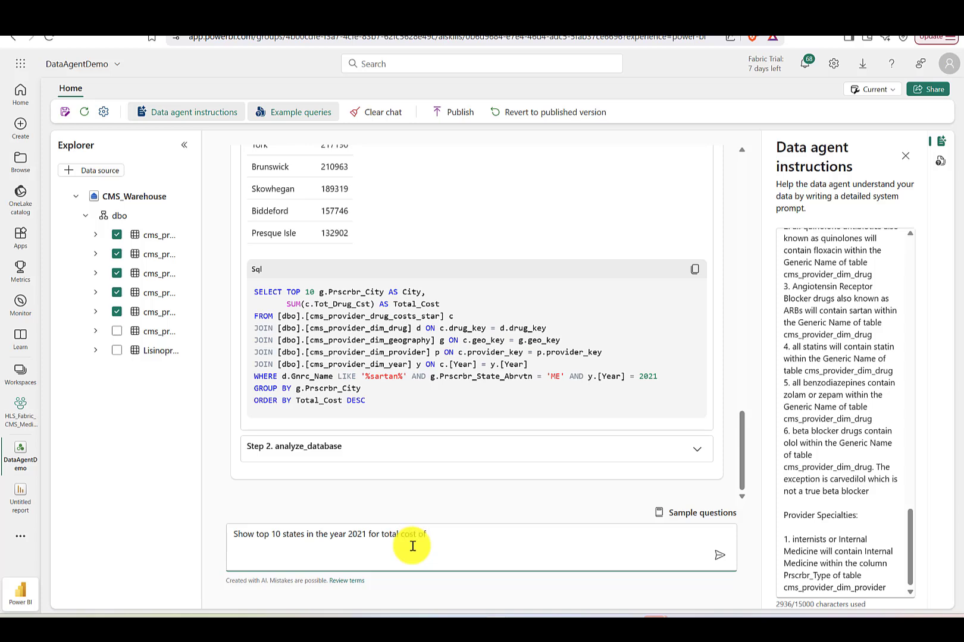
{"action": "type", "text": "ace inhibi"}
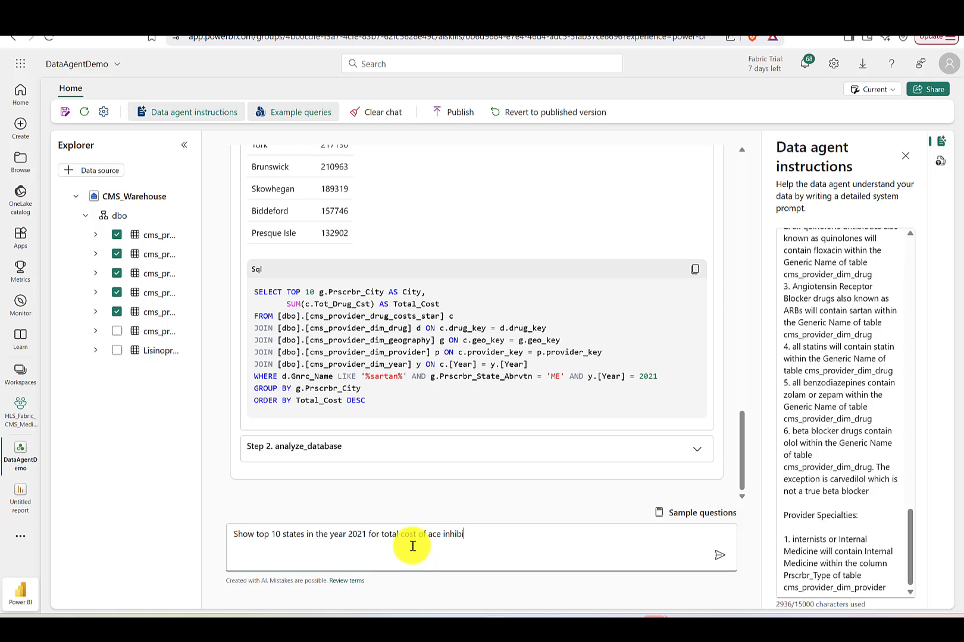
{"action": "type", "text": "tors"}
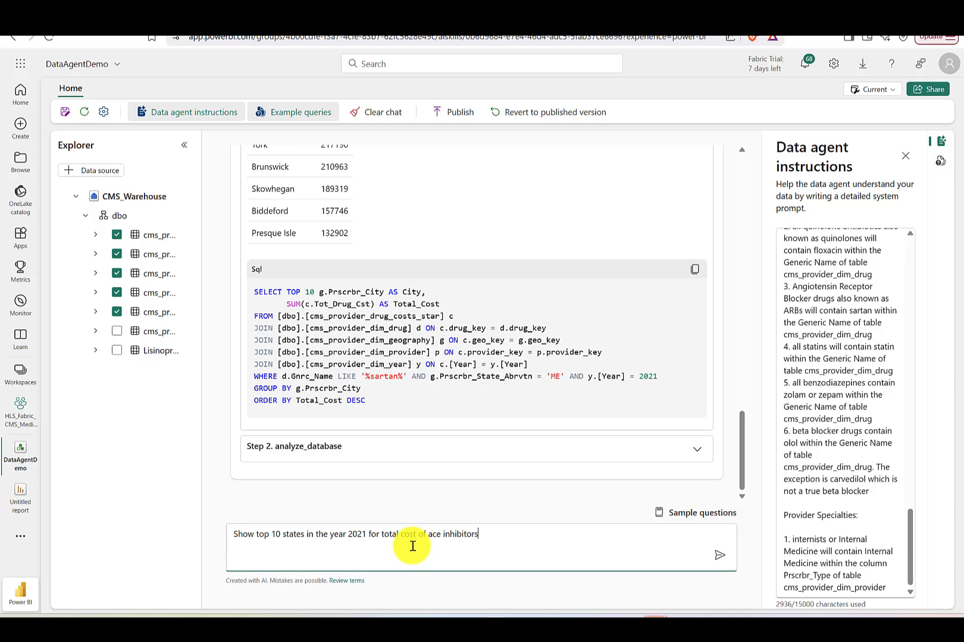
{"action": "left_click", "coordinate": [719, 556]}
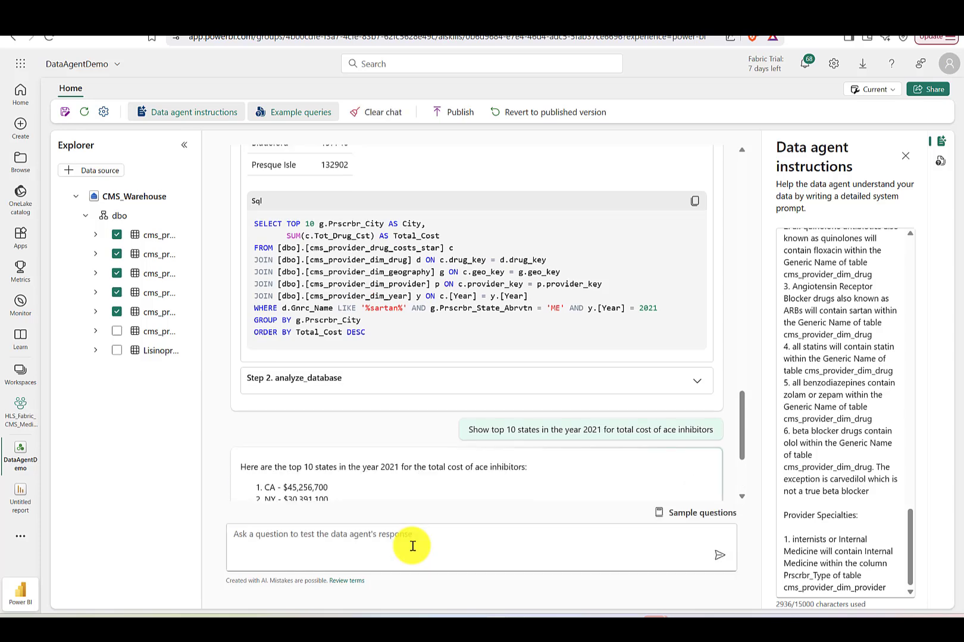
Review the completed step's state totals and SQL filtering generic names LIKE '%pril%' for 2021.
{"action": "scroll", "scroll_direction": "down", "scroll_amount": 3}
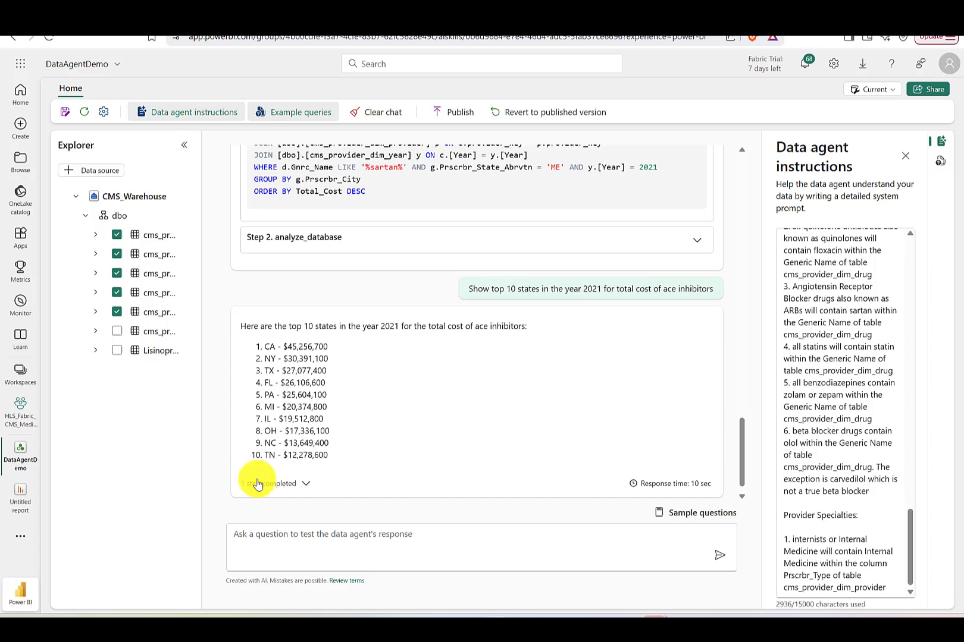
{"action": "mouse_move", "coordinate": [744, 388]}
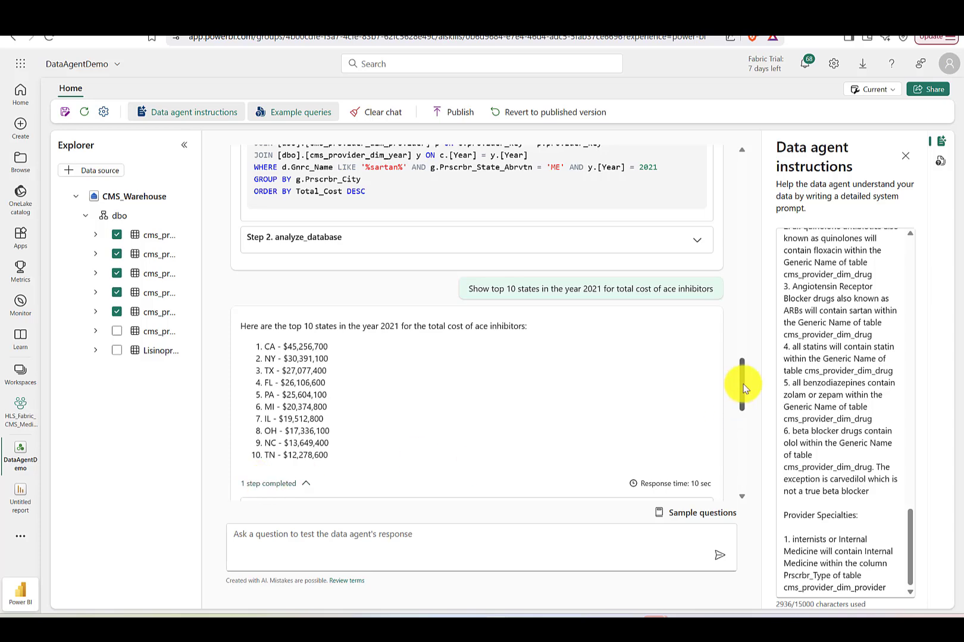
{"action": "scroll", "scroll_direction": "down", "scroll_amount": 3}
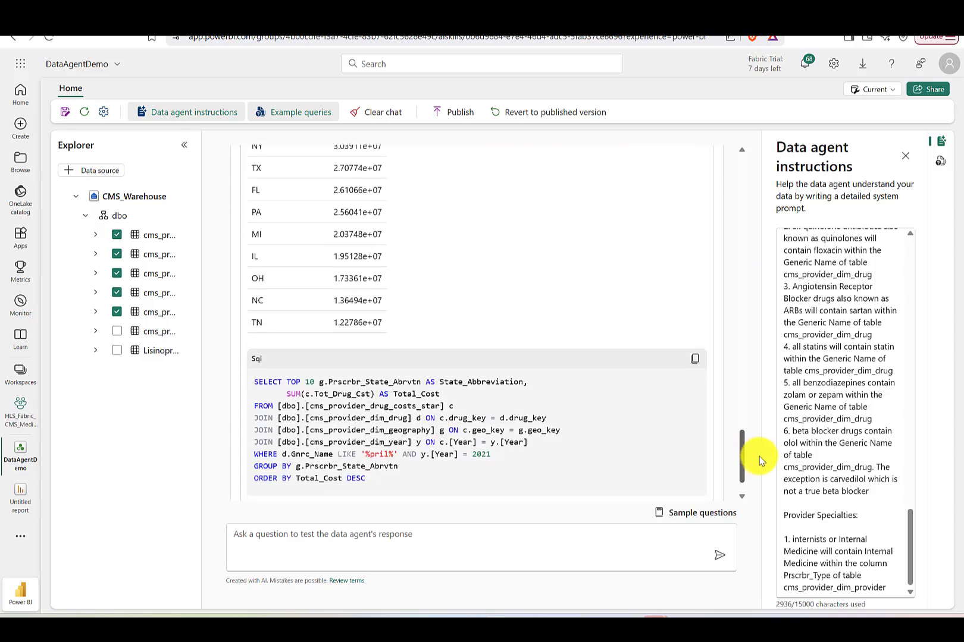
{"action": "scroll", "scroll_direction": "down", "scroll_amount": 3}
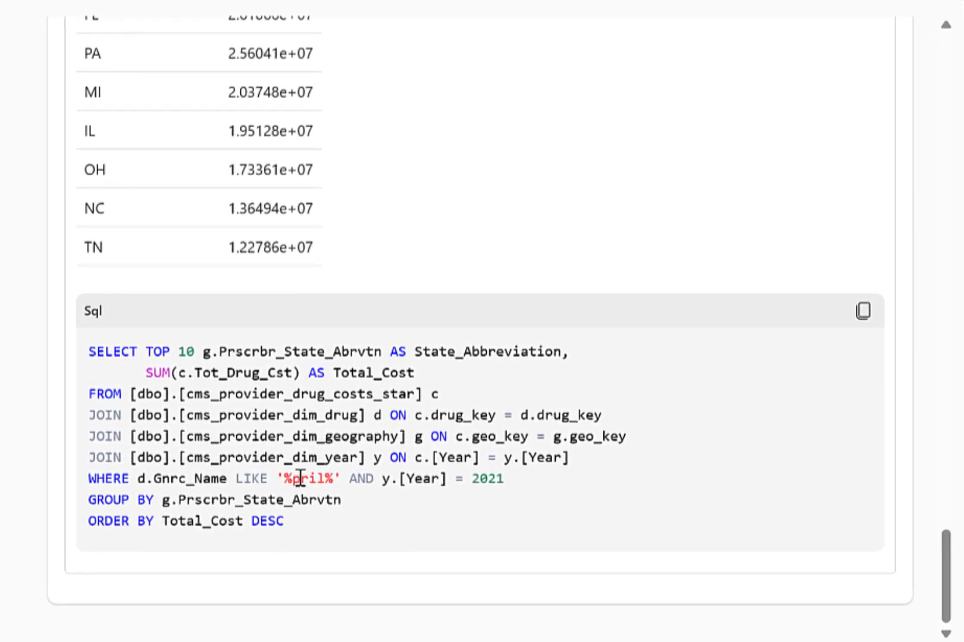
{"action": "mouse_move", "coordinate": [464, 480]}
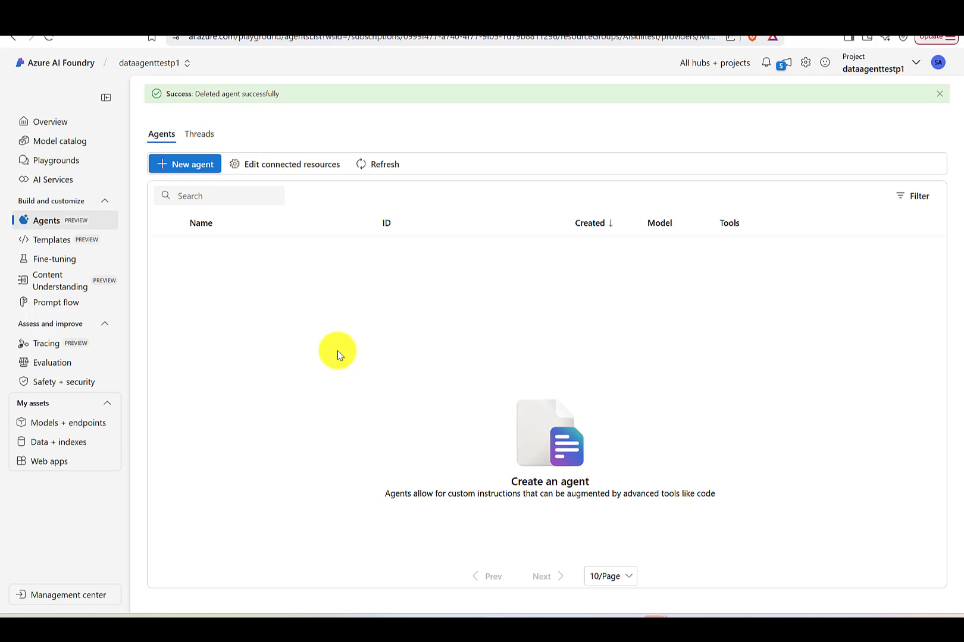
{"action": "mouse_move", "coordinate": [292, 323]}
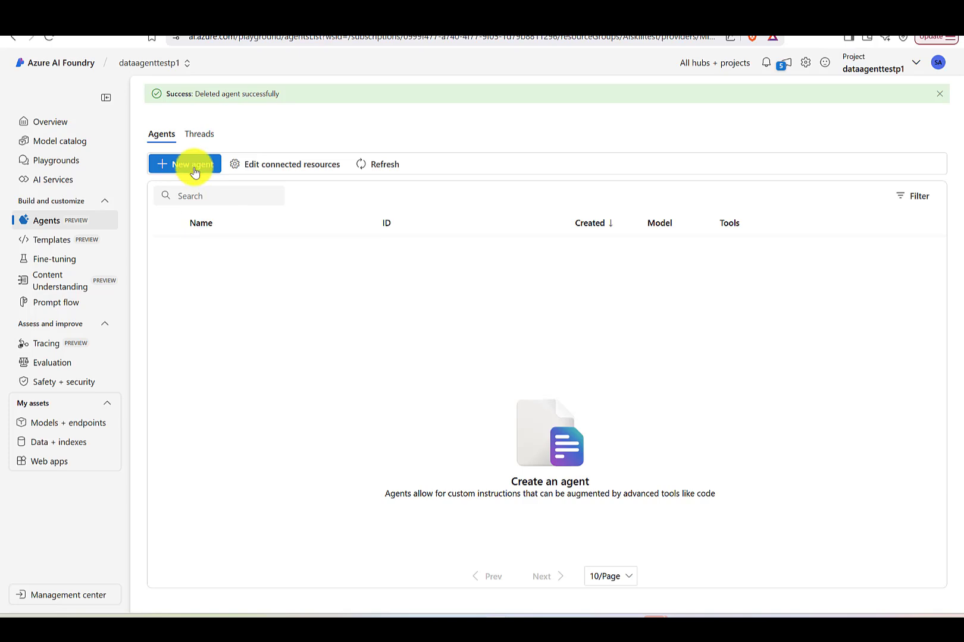
Create new agent Agent12 and start adding a knowledge source to it.
{"action": "left_click", "coordinate": [183, 164]}
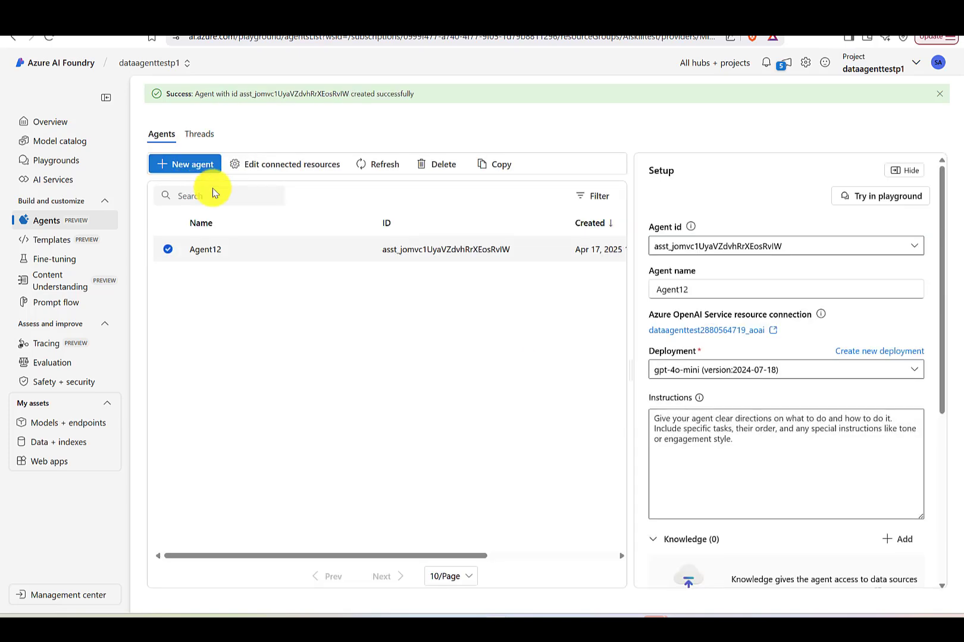
{"action": "mouse_move", "coordinate": [771, 356]}
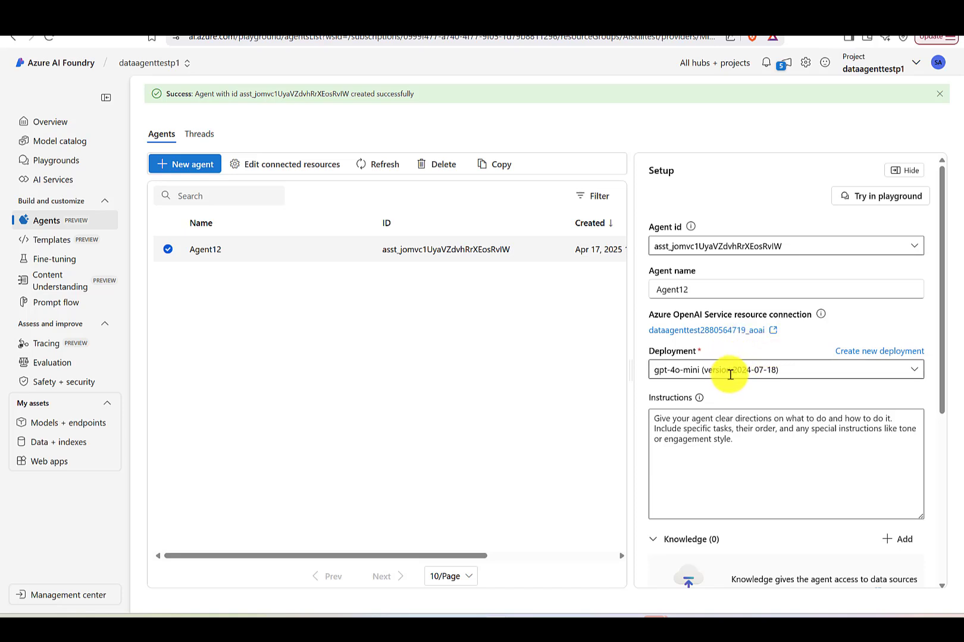
{"action": "scroll", "scroll_direction": "down", "scroll_amount": 3}
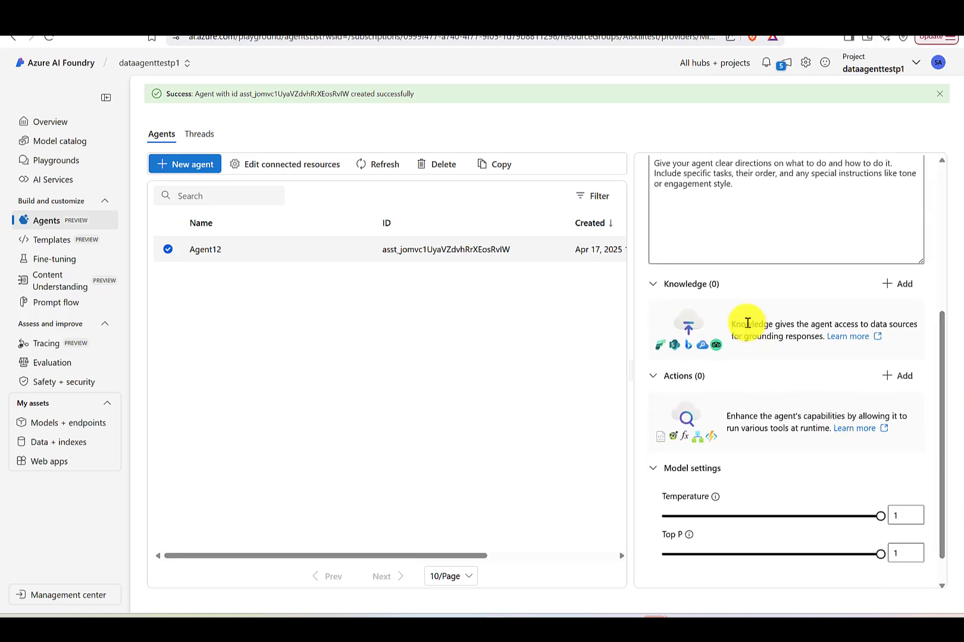
{"action": "mouse_move", "coordinate": [794, 290]}
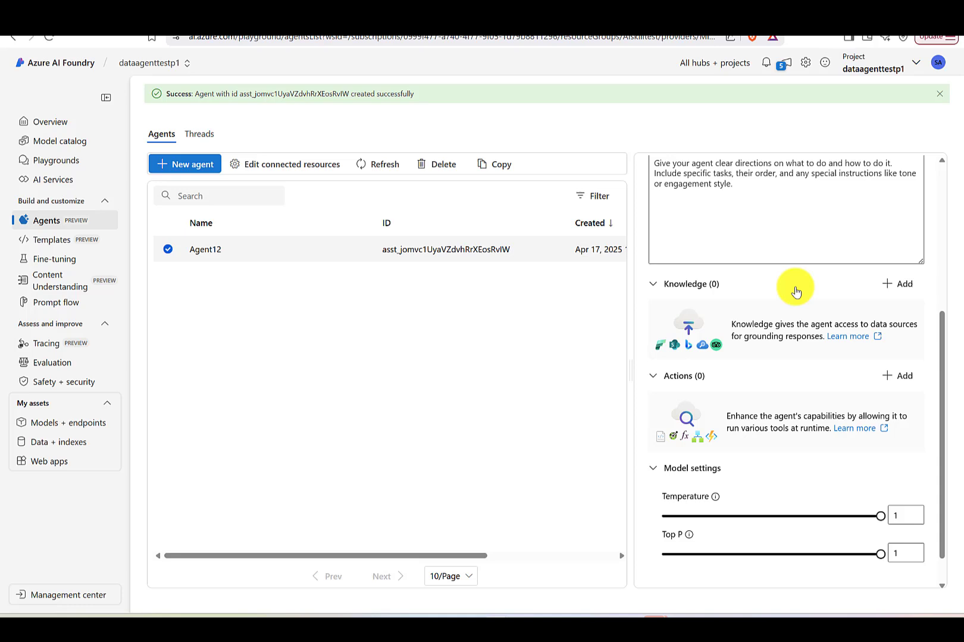
{"action": "mouse_move", "coordinate": [808, 292]}
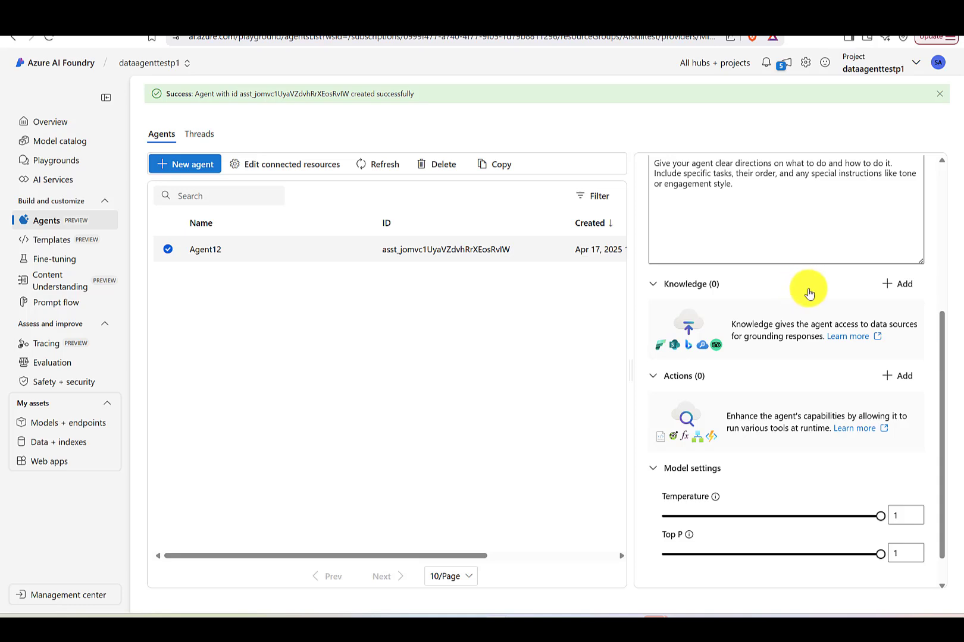
{"action": "mouse_move", "coordinate": [902, 290]}
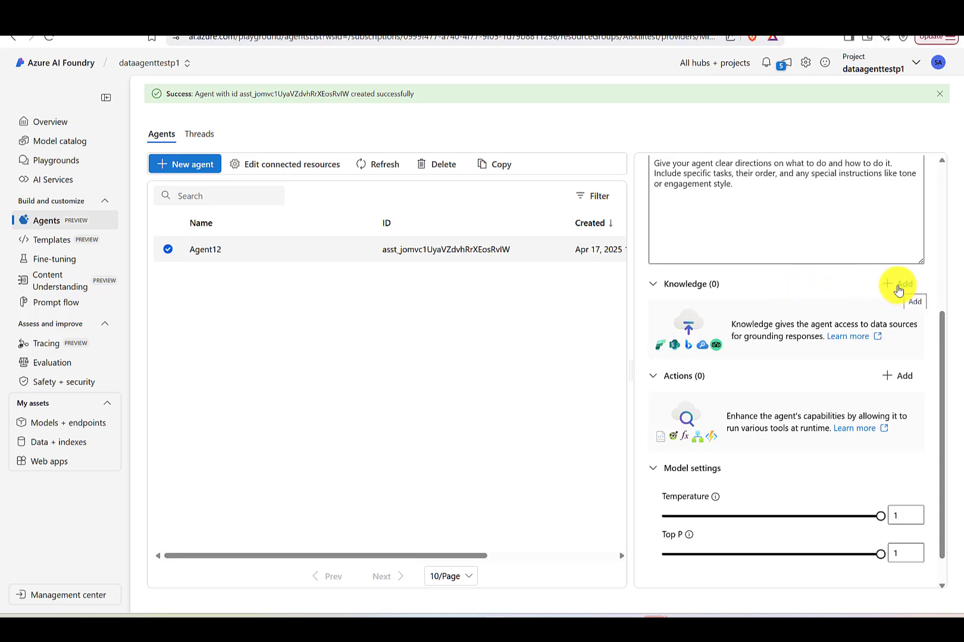
{"action": "left_click", "coordinate": [913, 301]}
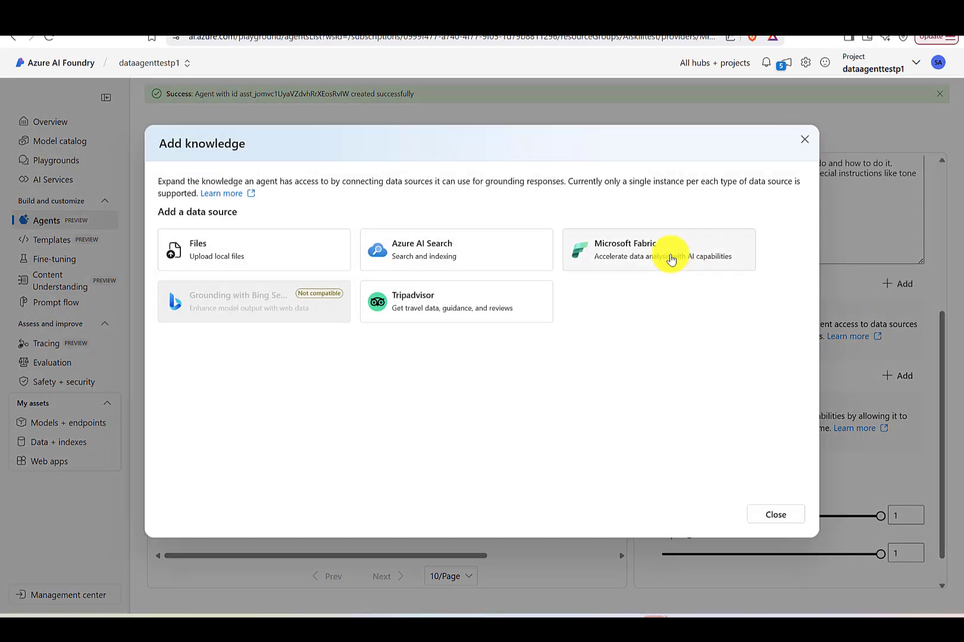
Choose Microsoft Fabric and open the testdataagentbot connection's access details for editing.
{"action": "left_click", "coordinate": [658, 250]}
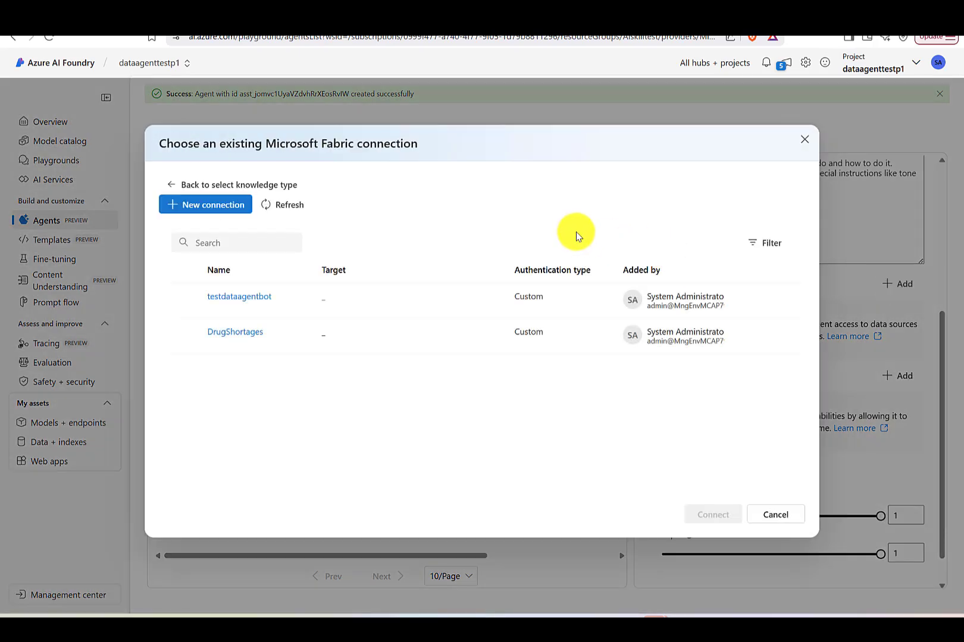
{"action": "mouse_move", "coordinate": [484, 244]}
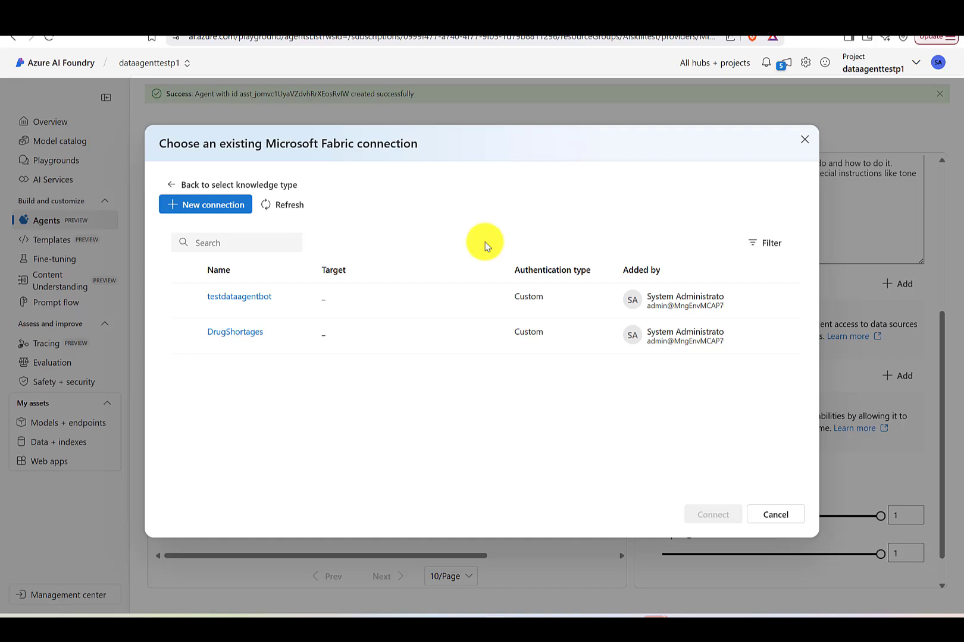
{"action": "mouse_move", "coordinate": [240, 297]}
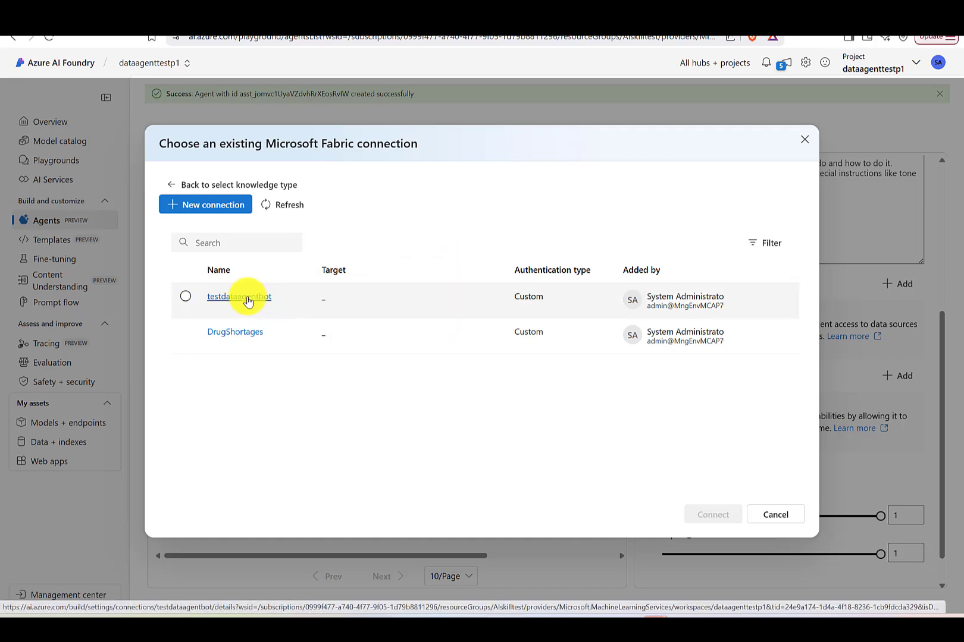
{"action": "left_click", "coordinate": [239, 297]}
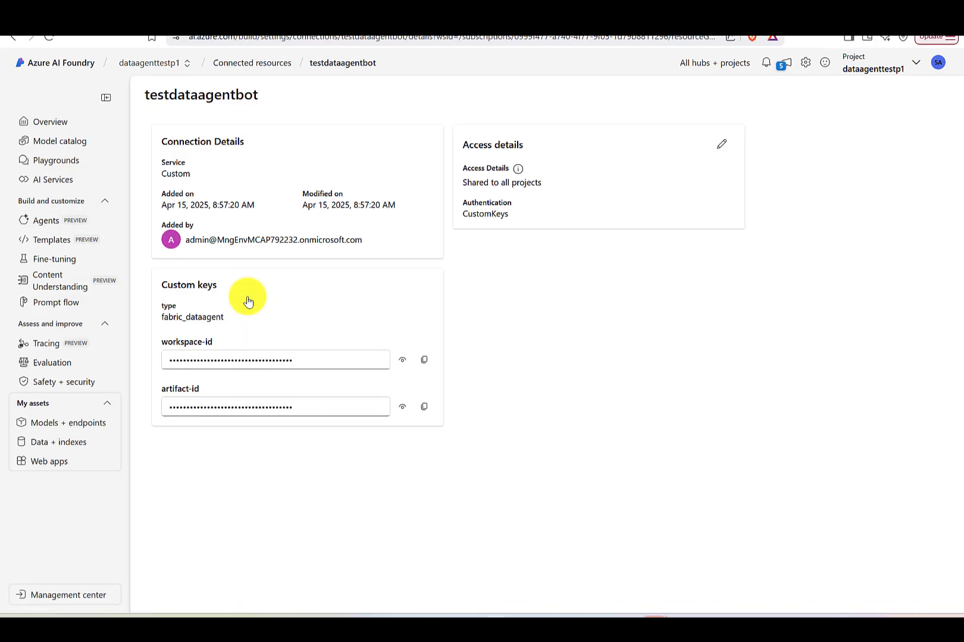
{"action": "mouse_move", "coordinate": [563, 278]}
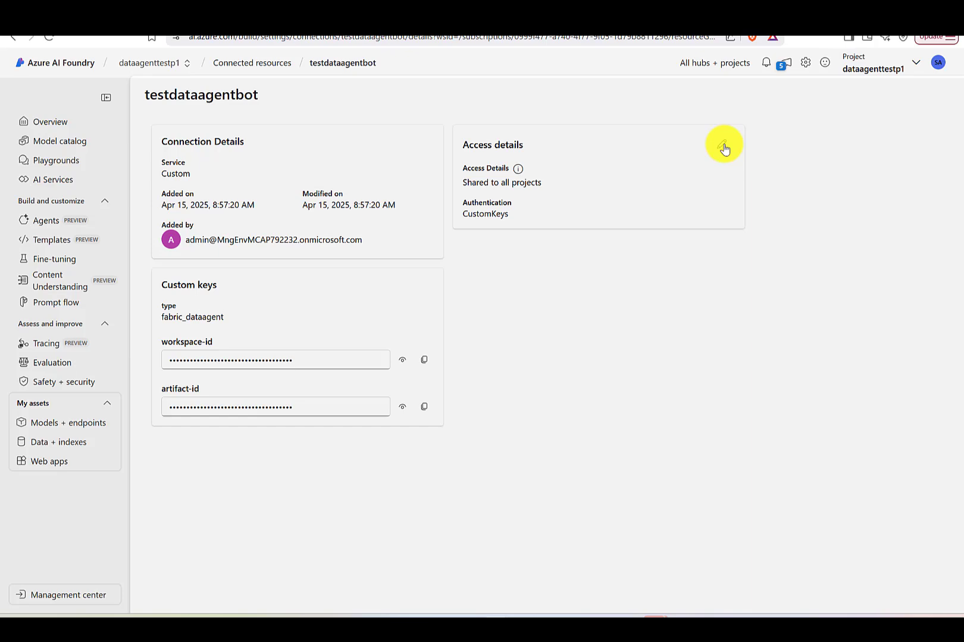
{"action": "left_click", "coordinate": [724, 147]}
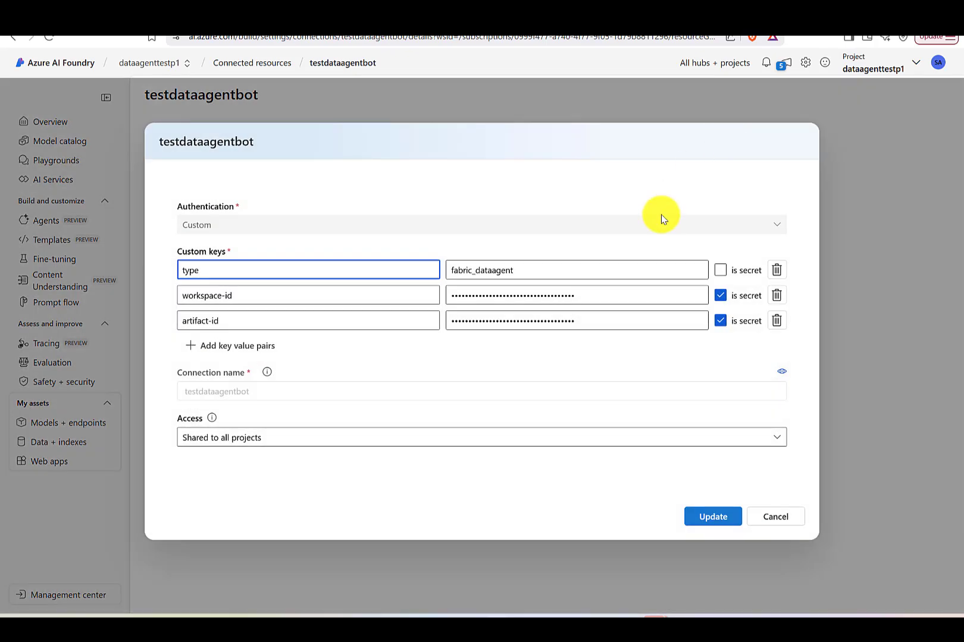
{"action": "mouse_move", "coordinate": [590, 309]}
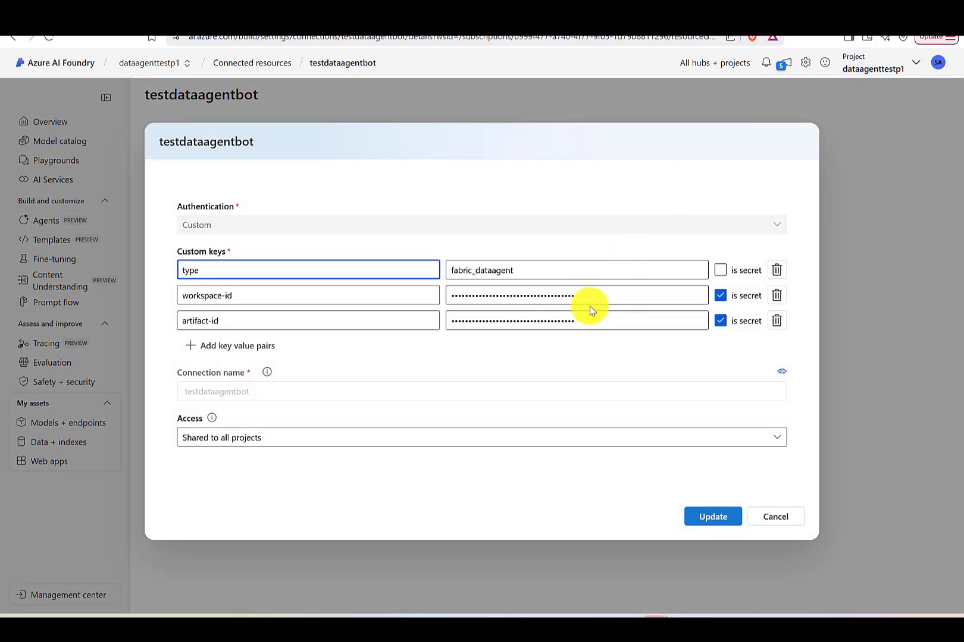
{"action": "mouse_move", "coordinate": [594, 320]}
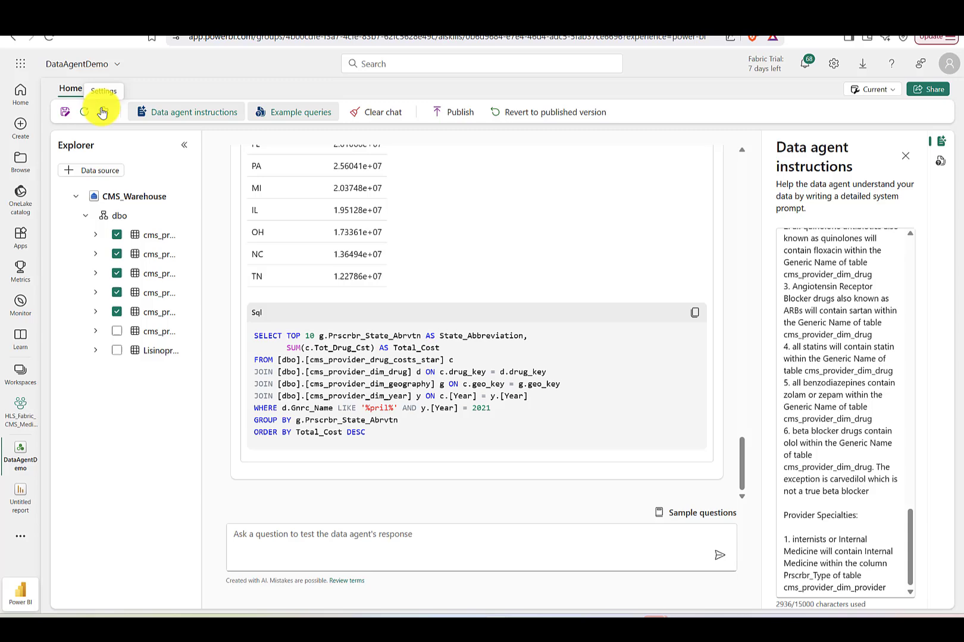
Copy the DataAgentDemo published URL with its workspace and artifact IDs from Publishing settings.
{"action": "left_click", "coordinate": [104, 112]}
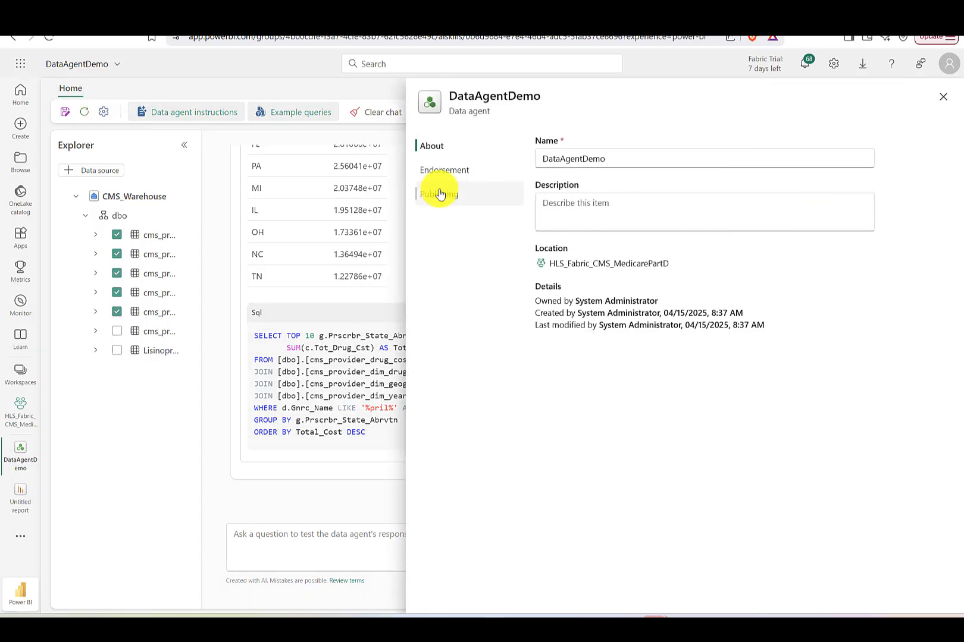
{"action": "left_click", "coordinate": [439, 194]}
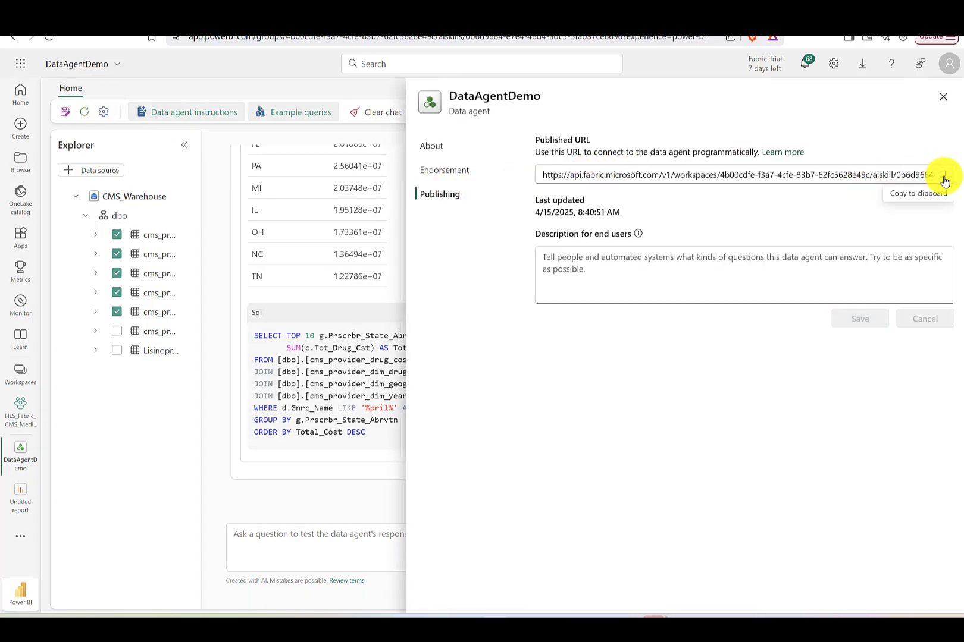
{"action": "mouse_move", "coordinate": [646, 597]}
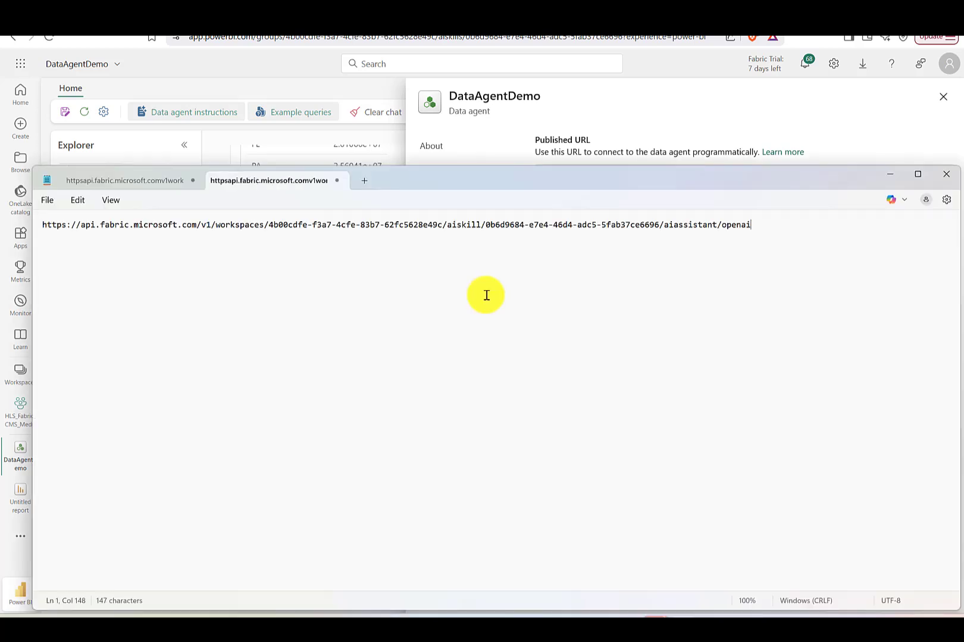
{"action": "left_click", "coordinate": [442, 225]}
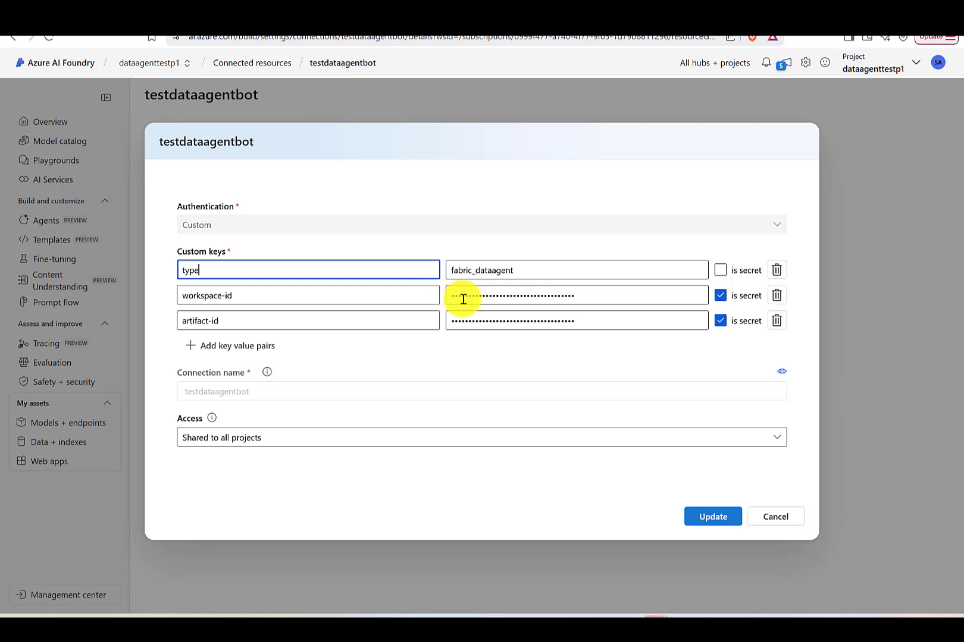
{"action": "mouse_move", "coordinate": [639, 473]}
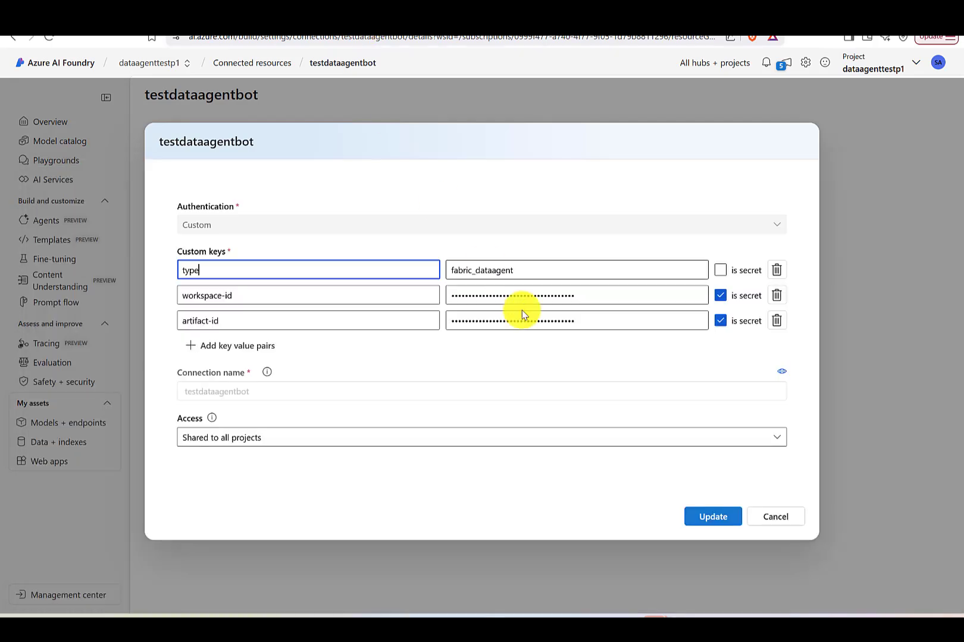
{"action": "mouse_move", "coordinate": [763, 512]}
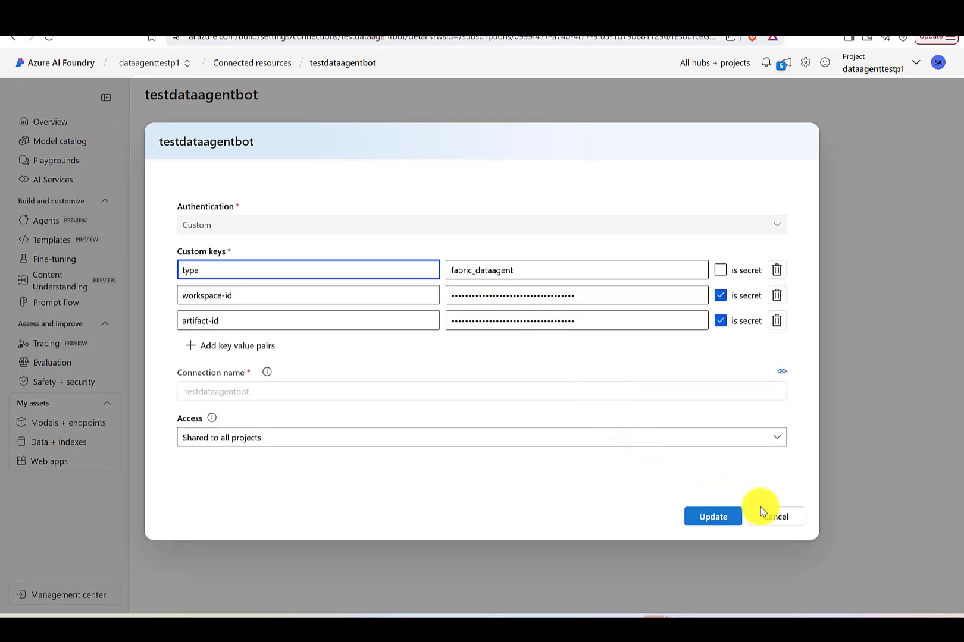
Update the testdataagentbot connection, keeping type fabric_dataagent with workspace-id and artifact-id keys.
{"action": "left_click", "coordinate": [713, 516]}
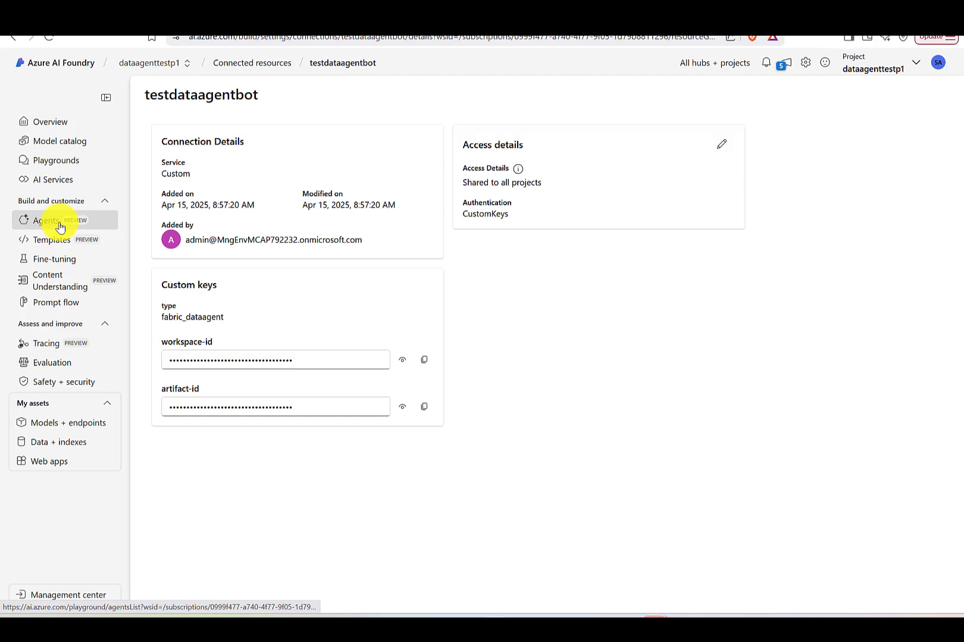
Connect the testdataagentbot Microsoft Fabric connection as Agent12's knowledge source.
{"action": "left_click", "coordinate": [43, 220]}
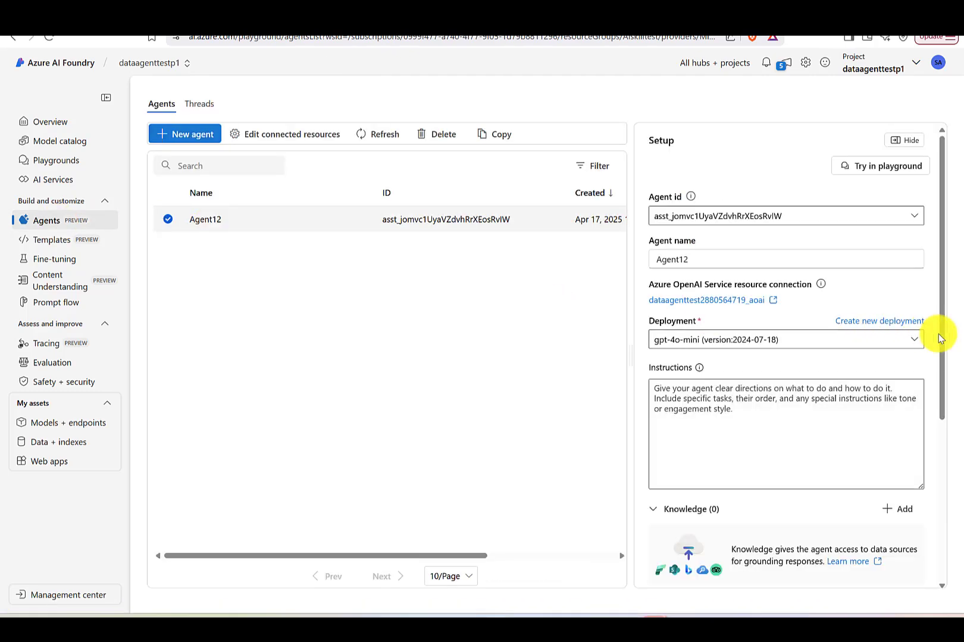
{"action": "scroll", "scroll_direction": "down", "scroll_amount": 3}
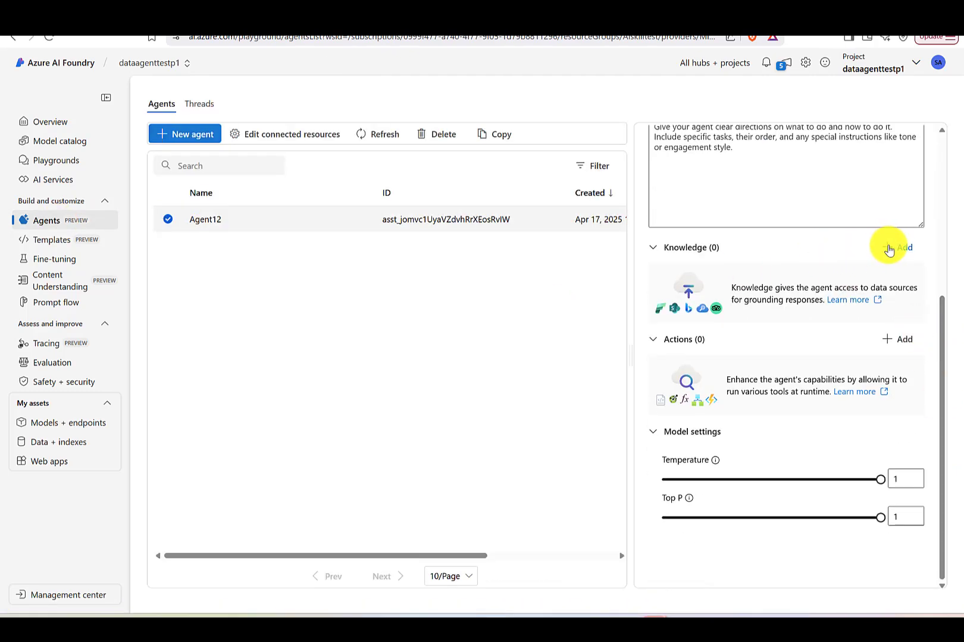
{"action": "left_click", "coordinate": [898, 248]}
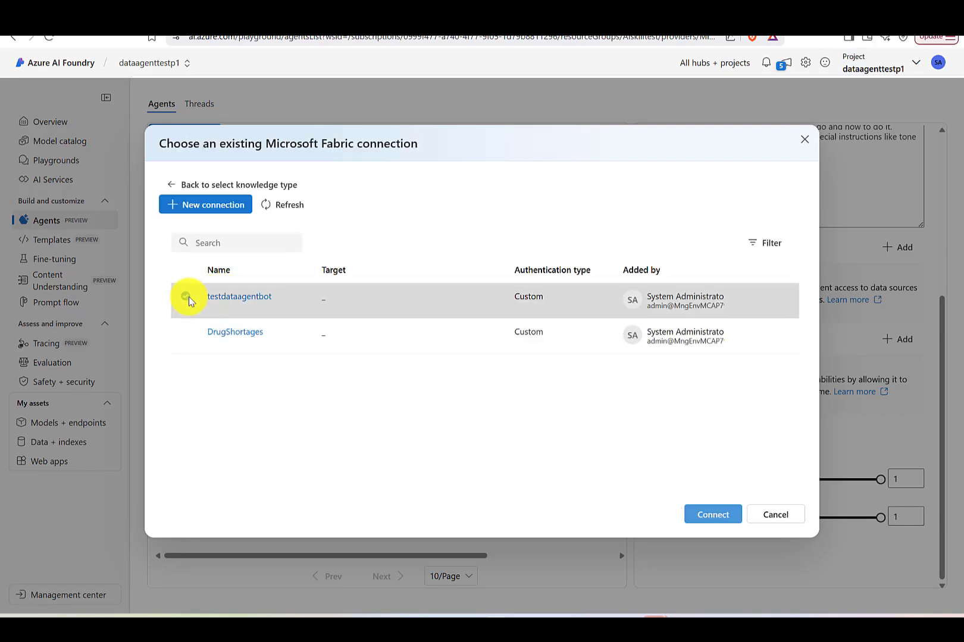
{"action": "left_click", "coordinate": [185, 299]}
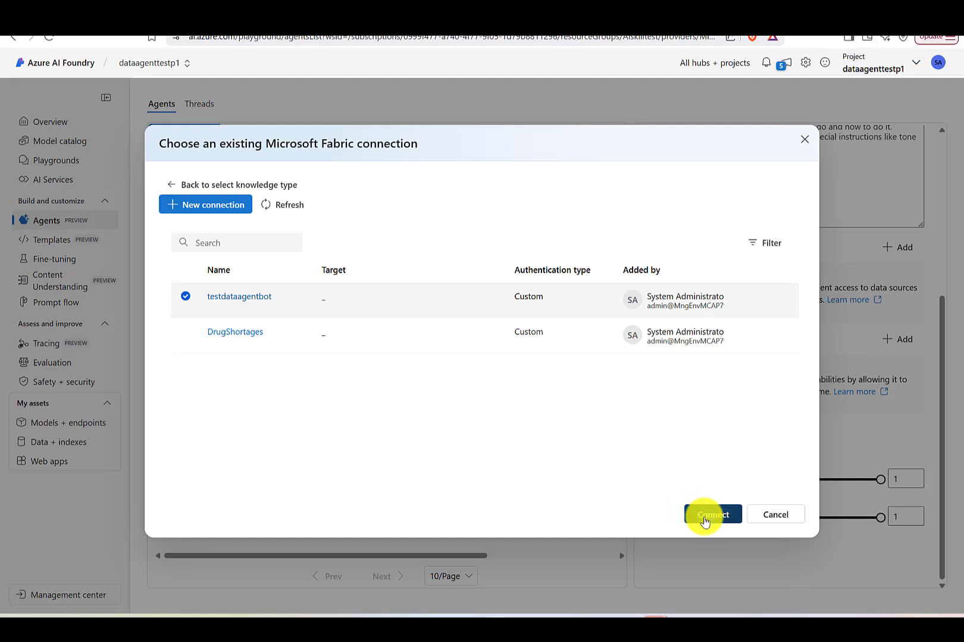
{"action": "left_click", "coordinate": [712, 515]}
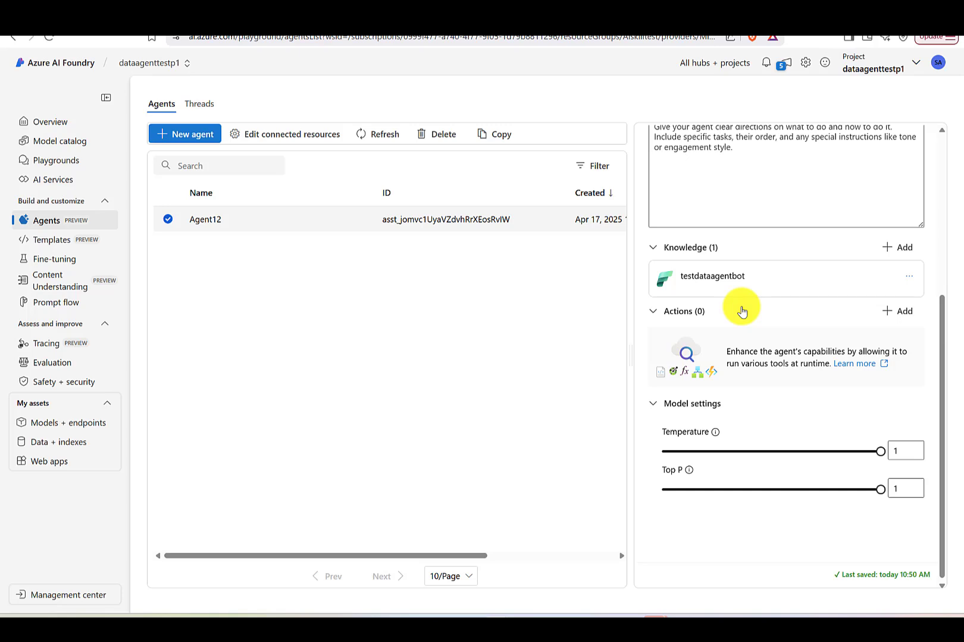
{"action": "scroll", "scroll_direction": "up", "scroll_amount": 3}
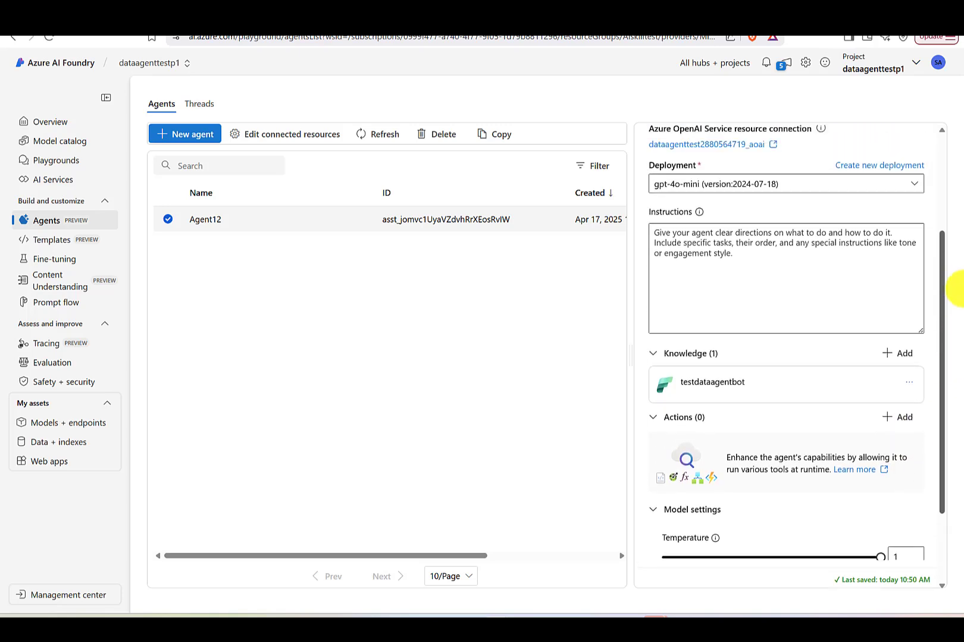
{"action": "scroll", "scroll_direction": "up", "scroll_amount": 3}
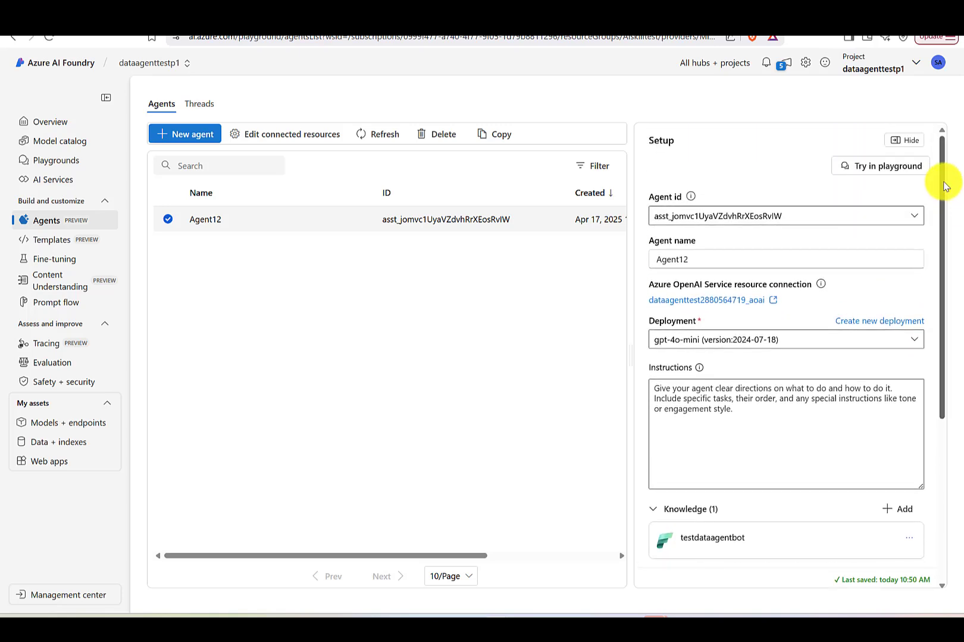
{"action": "mouse_move", "coordinate": [886, 167]}
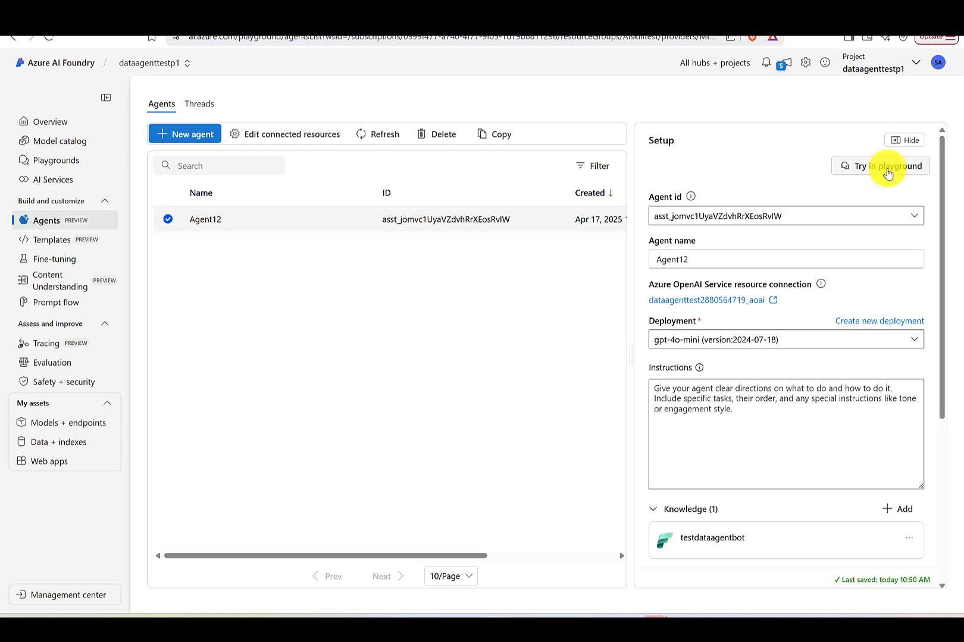
Ask Agent12 in the playground for the top 10 California cities by cost per day prescribing ACE inhibitors in 2021.
{"action": "left_click", "coordinate": [881, 166]}
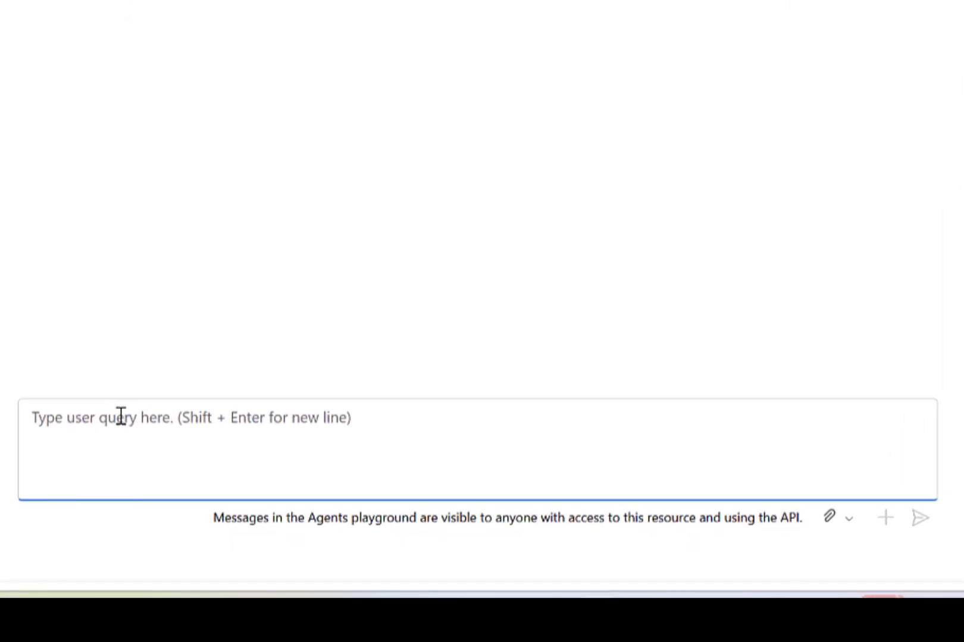
{"action": "type", "text": "Show top 10 cities in California by cost per day prescribing Ace Inhibitors in the year 2021"}
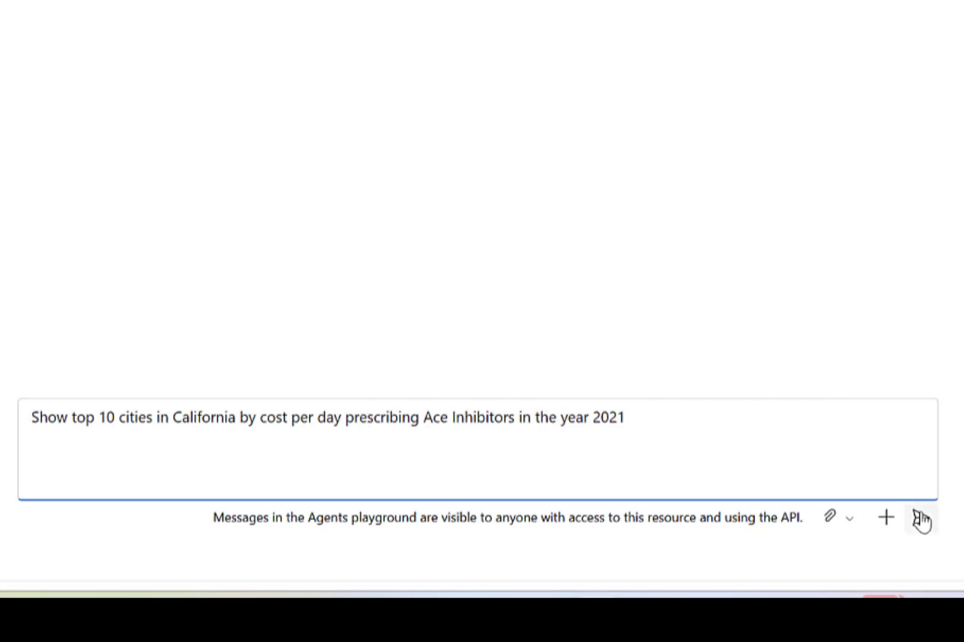
{"action": "left_click", "coordinate": [919, 523]}
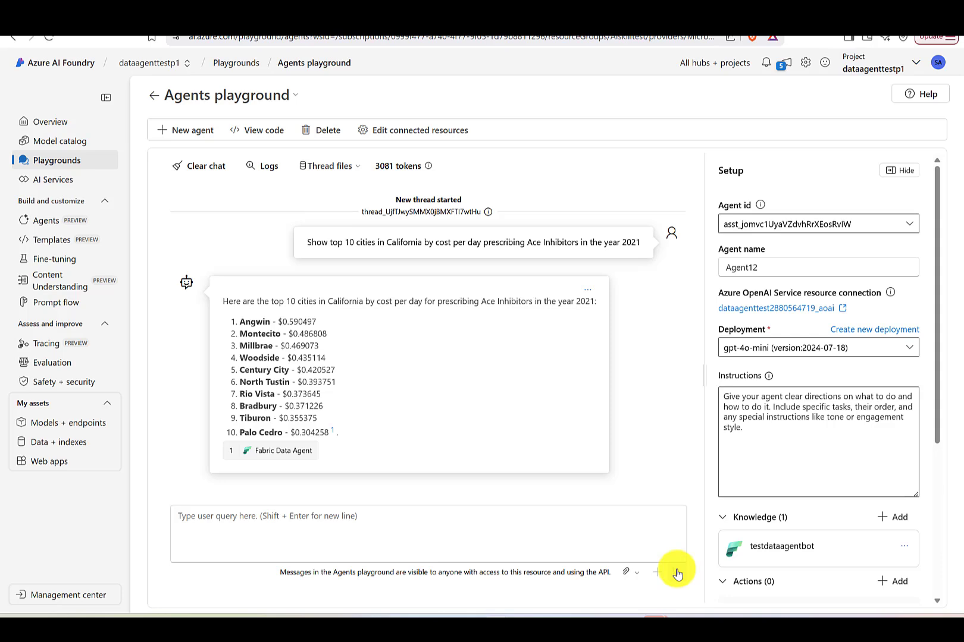
Leave the playground for the fabric-samples-healthcare GitHub readme showing its architecture diagram.
{"action": "left_click", "coordinate": [677, 572]}
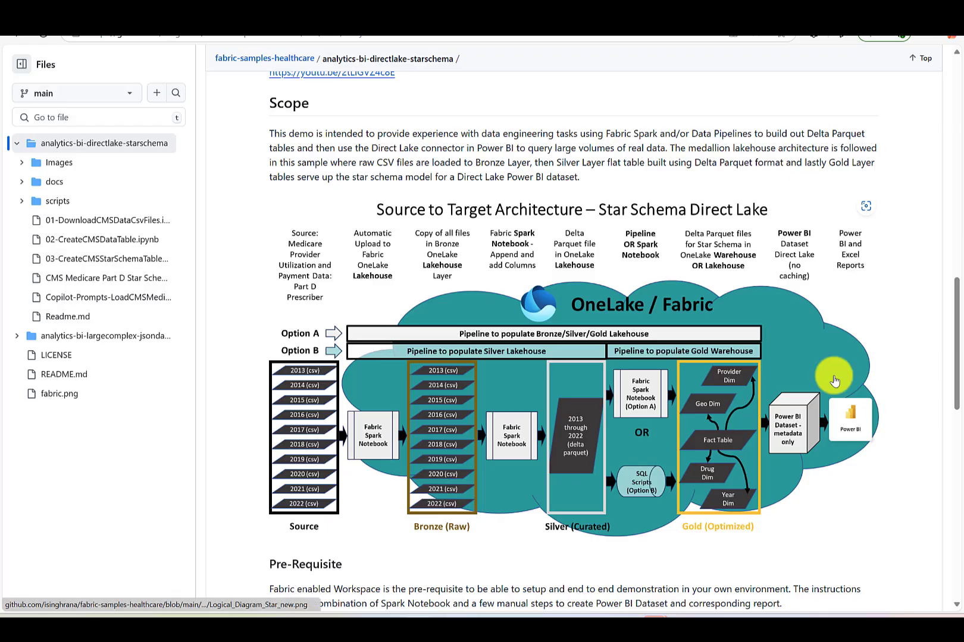
{"action": "mouse_move", "coordinate": [953, 344]}
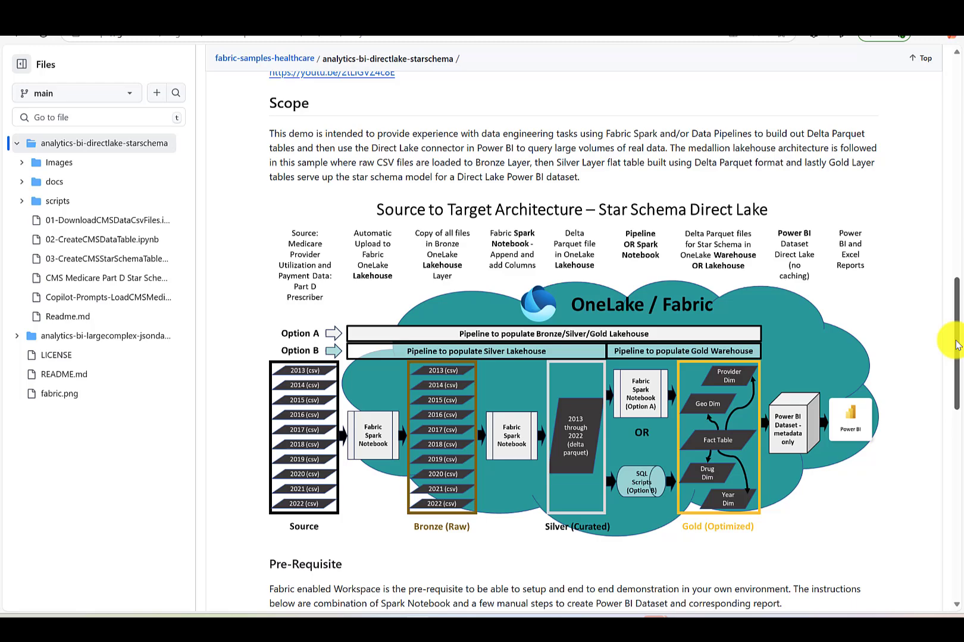
{"action": "scroll", "scroll_direction": "down", "scroll_amount": 3}
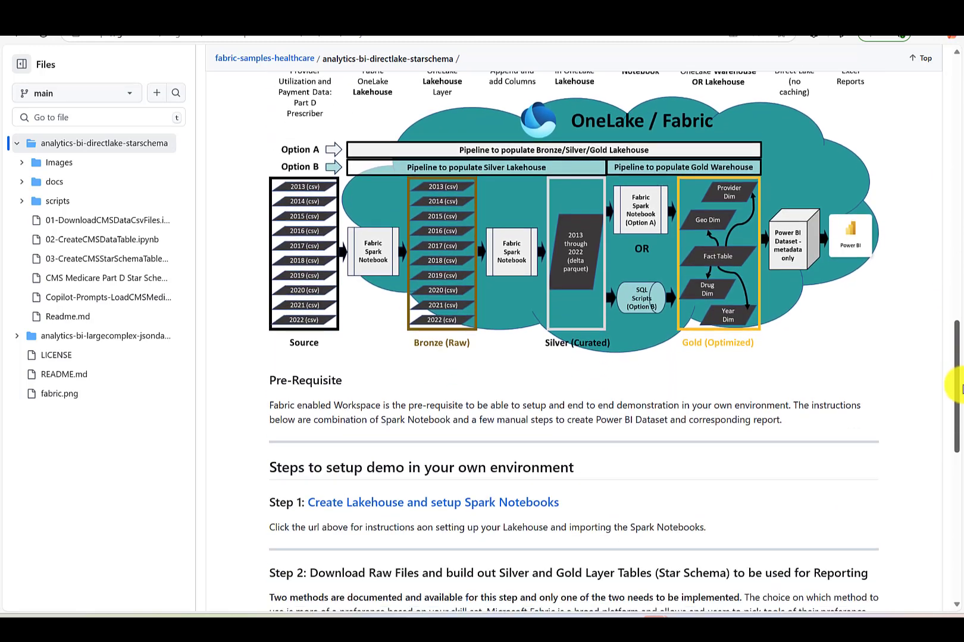
{"action": "scroll", "scroll_direction": "down", "scroll_amount": 3}
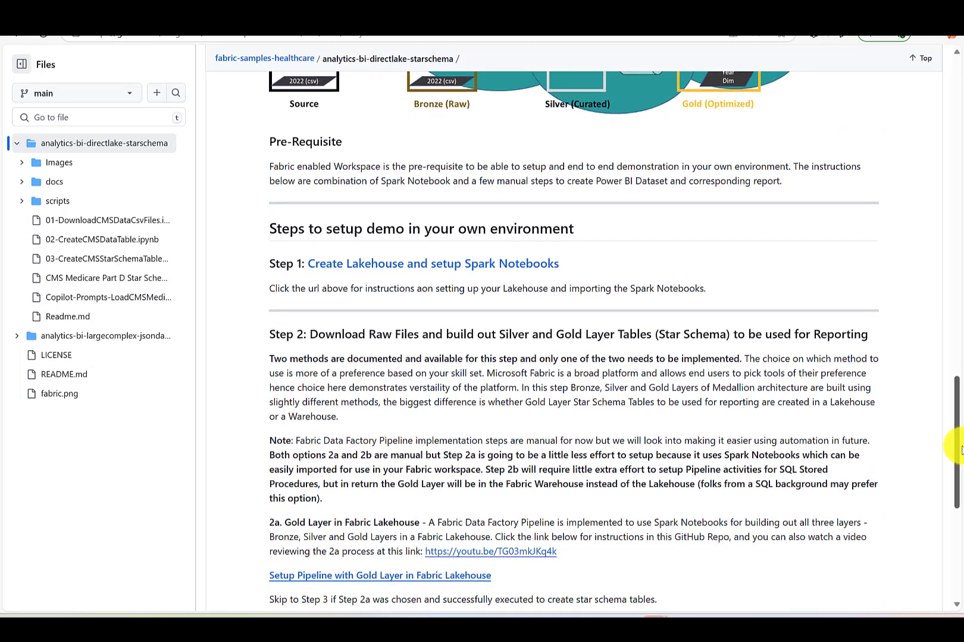
{"action": "scroll", "scroll_direction": "down", "scroll_amount": 3}
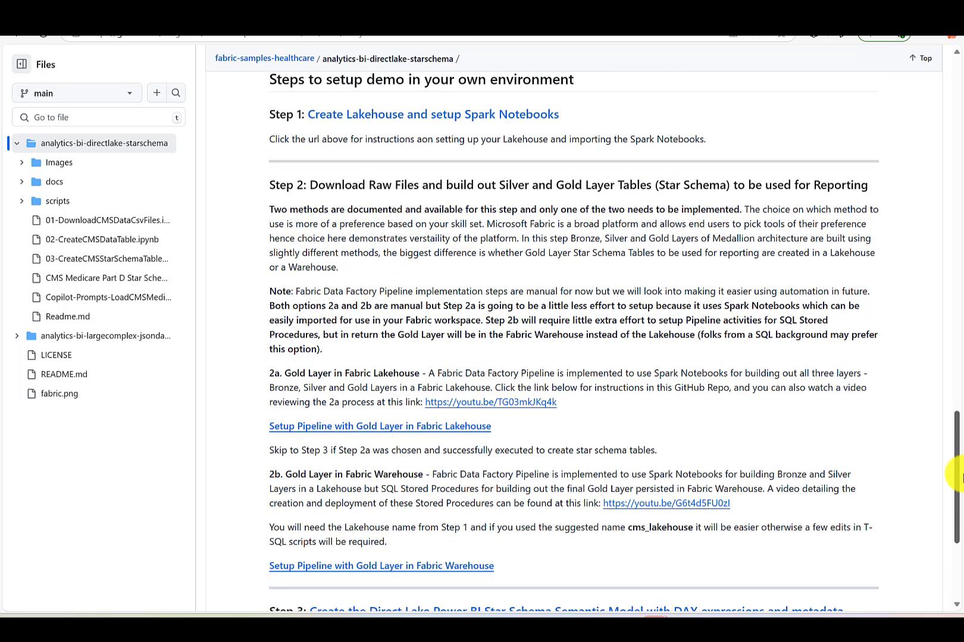